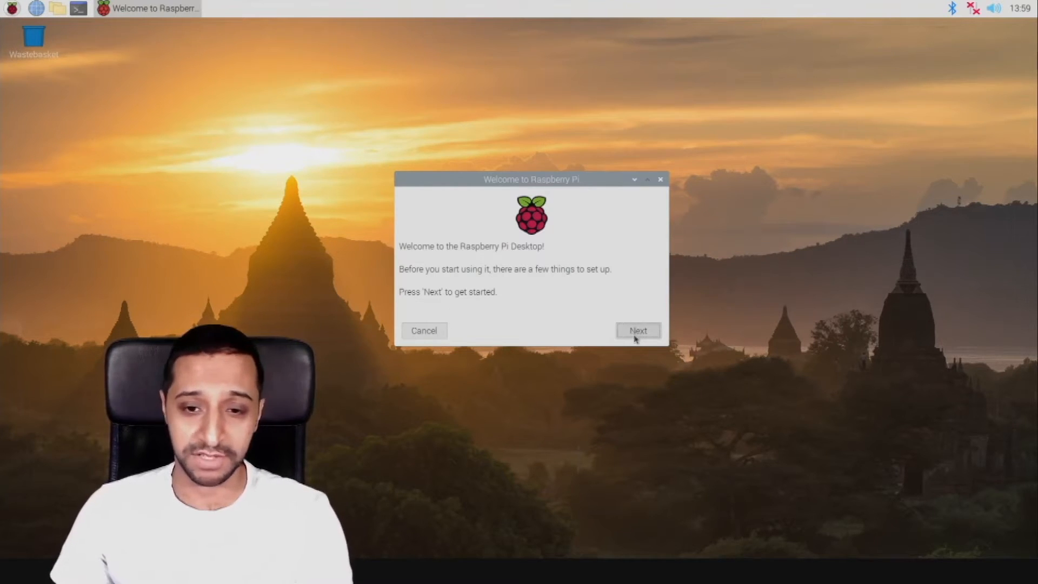
- Keep the United Kingdom location settings, set a new password, and skip the black screen border
{"action": "left_click", "coordinate": [637, 330]}
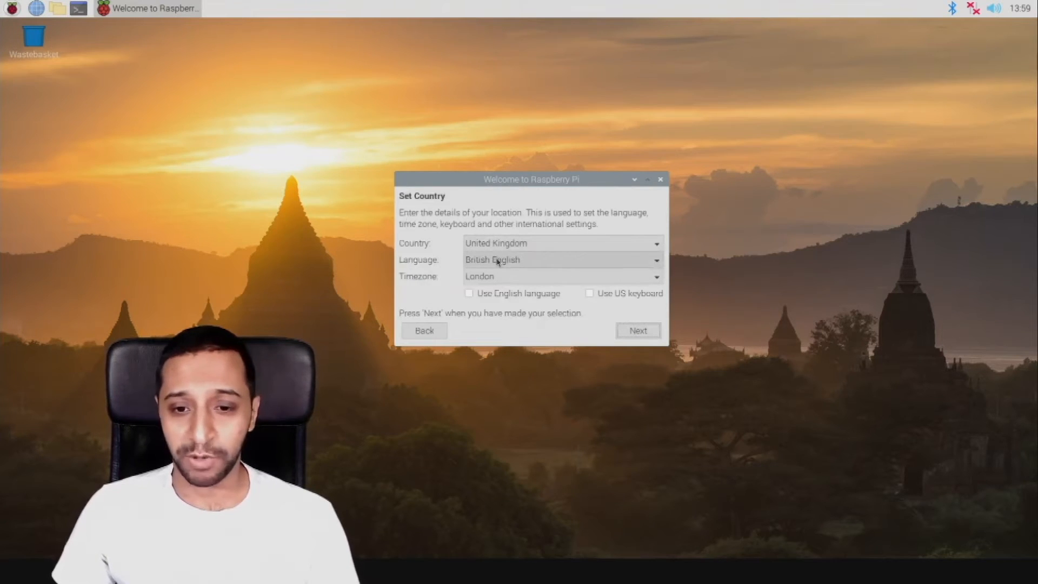
{"action": "left_click", "coordinate": [637, 330]}
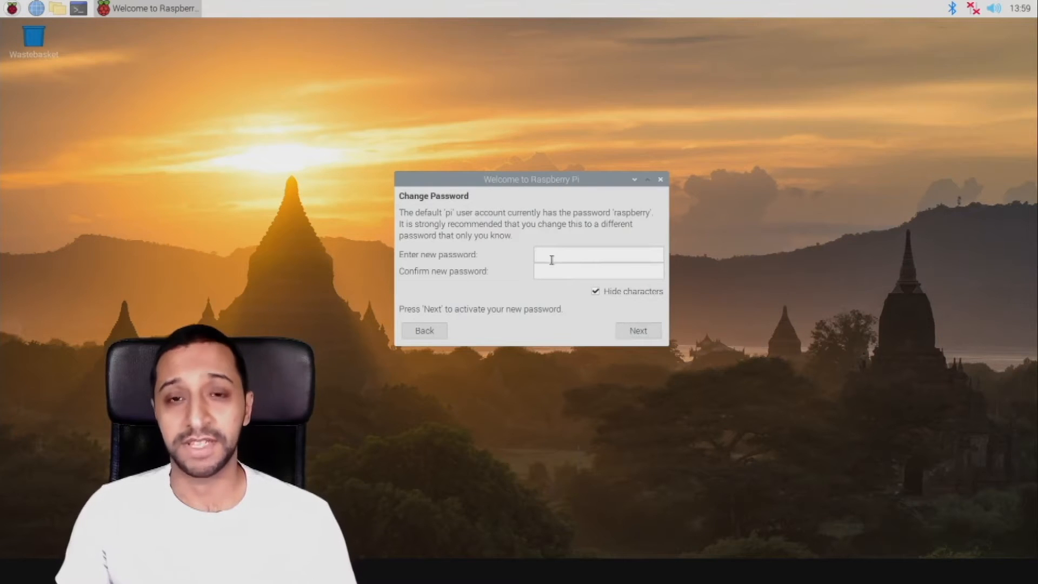
{"action": "type", "text": "a"}
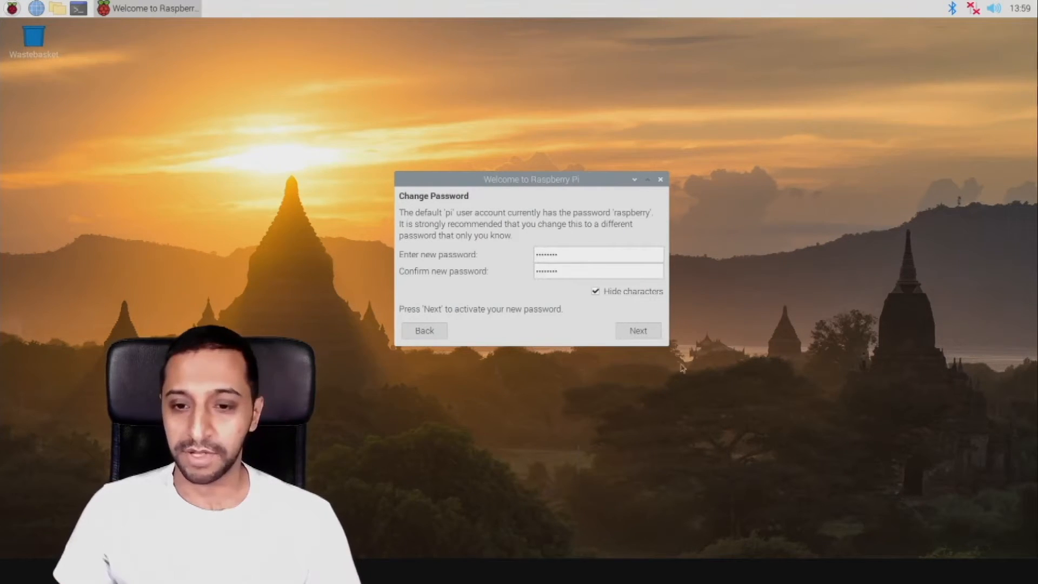
{"action": "left_click", "coordinate": [637, 330]}
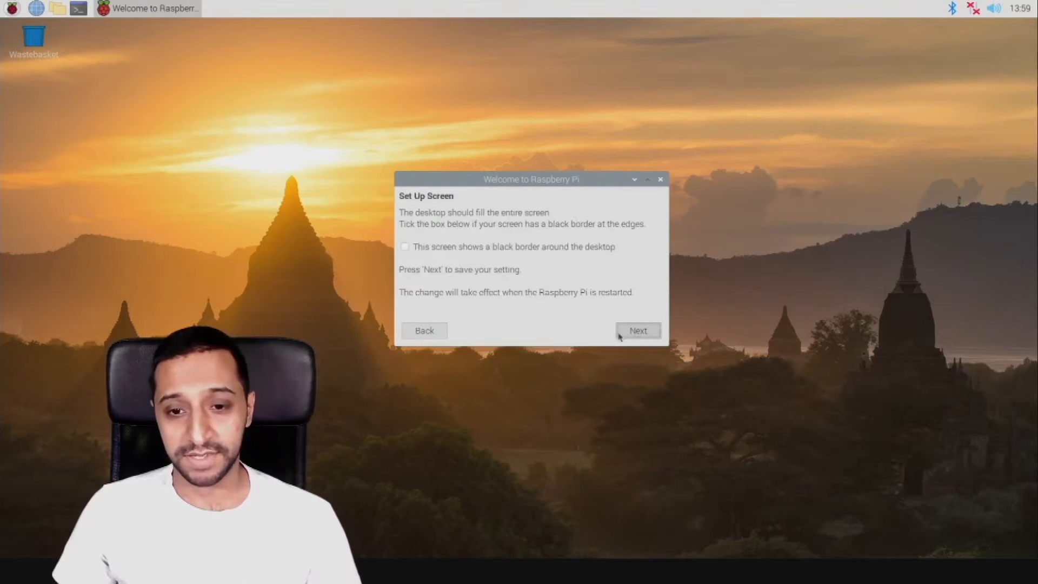
{"action": "mouse_move", "coordinate": [563, 251]}
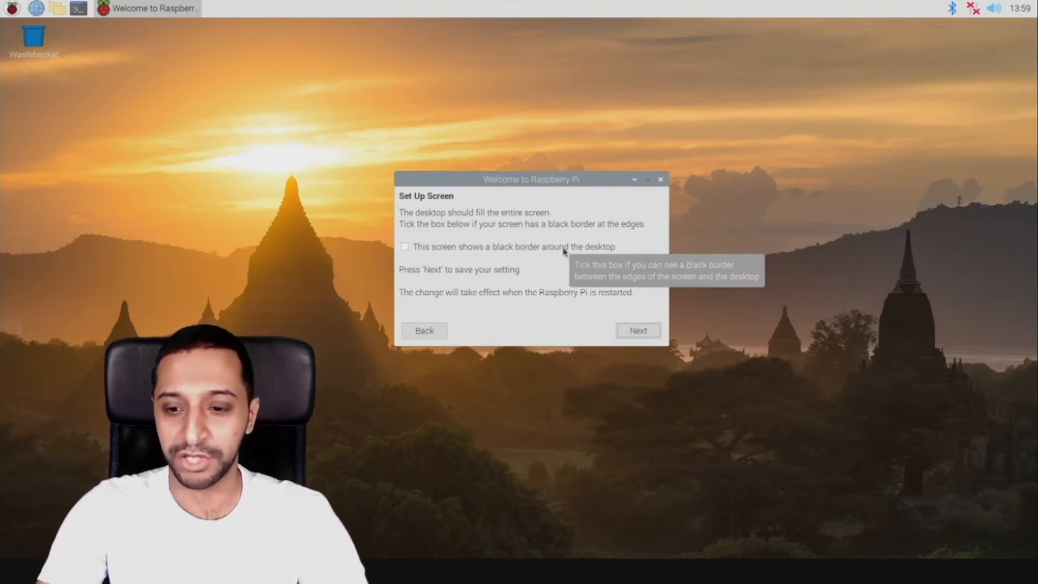
{"action": "mouse_move", "coordinate": [459, 250]}
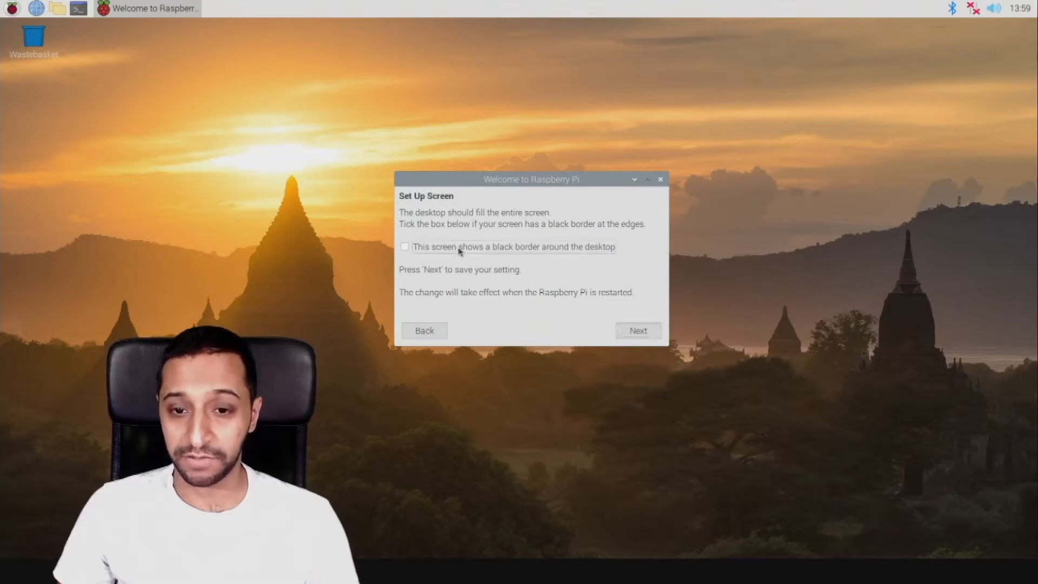
{"action": "left_click", "coordinate": [636, 330]}
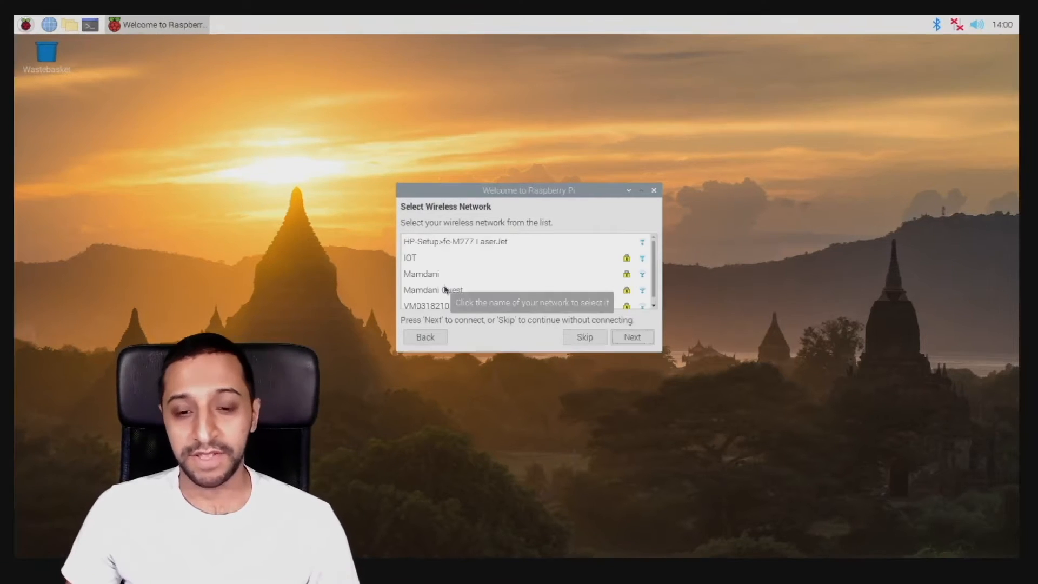
- Join the guest wireless network with its password and let setup finish
{"action": "left_click", "coordinate": [631, 336]}
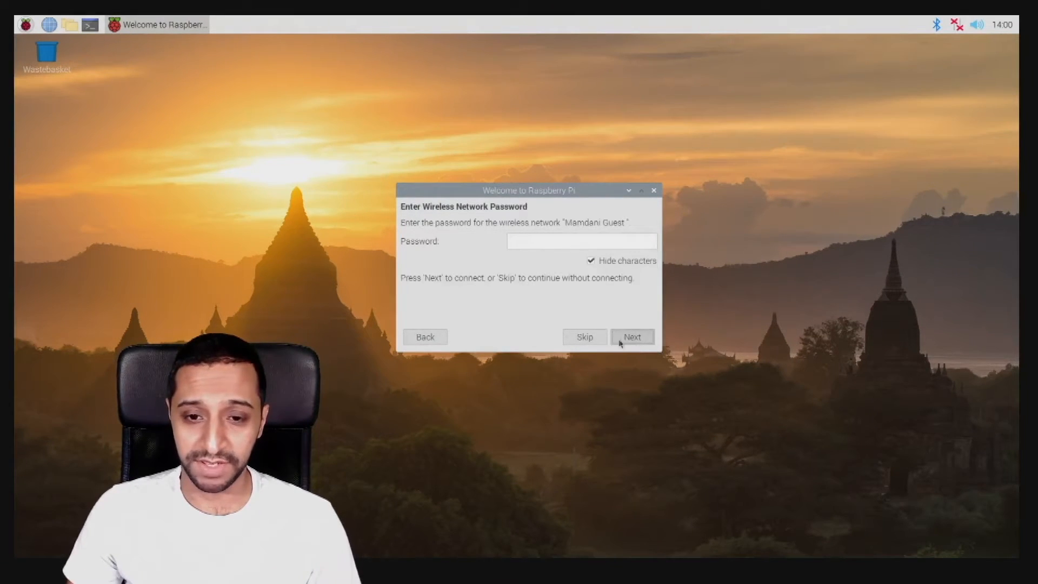
{"action": "left_click", "coordinate": [631, 336]}
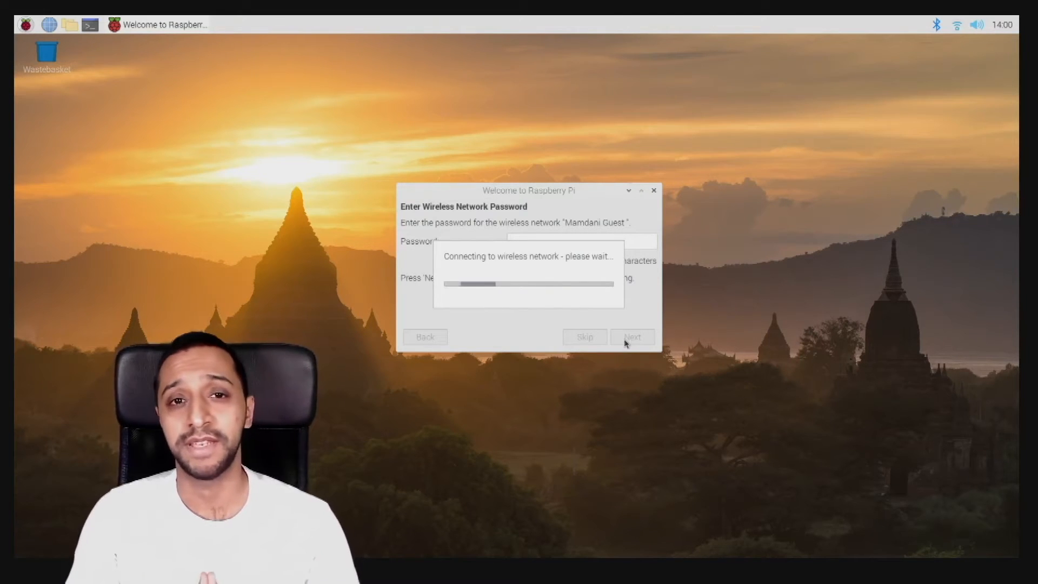
{"action": "left_click", "coordinate": [631, 336]}
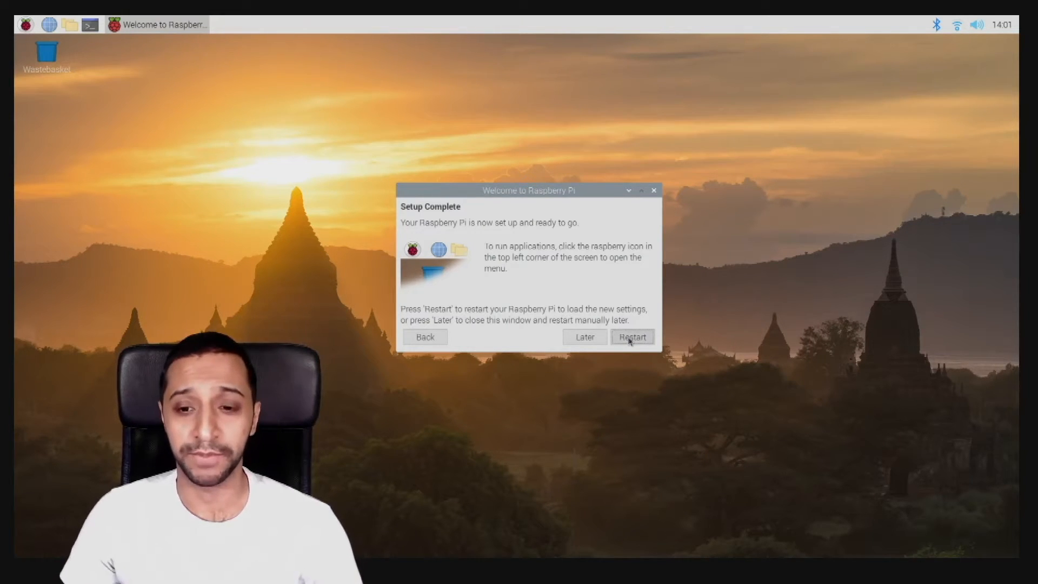
- Restart the Pi, open Chromium to Google, and accept Google's cookie terms
{"action": "left_click", "coordinate": [630, 337]}
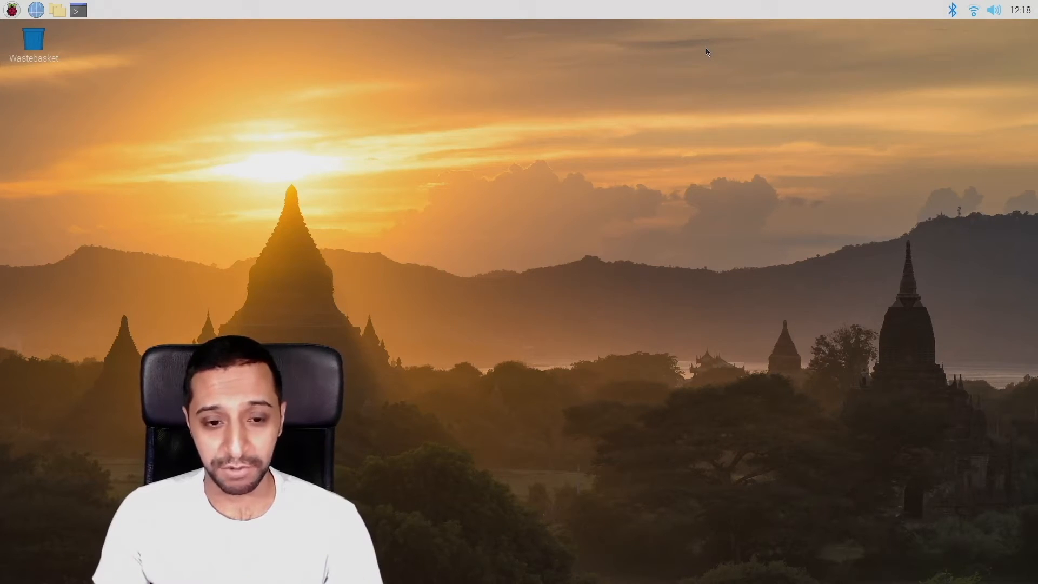
{"action": "left_click", "coordinate": [10, 10]}
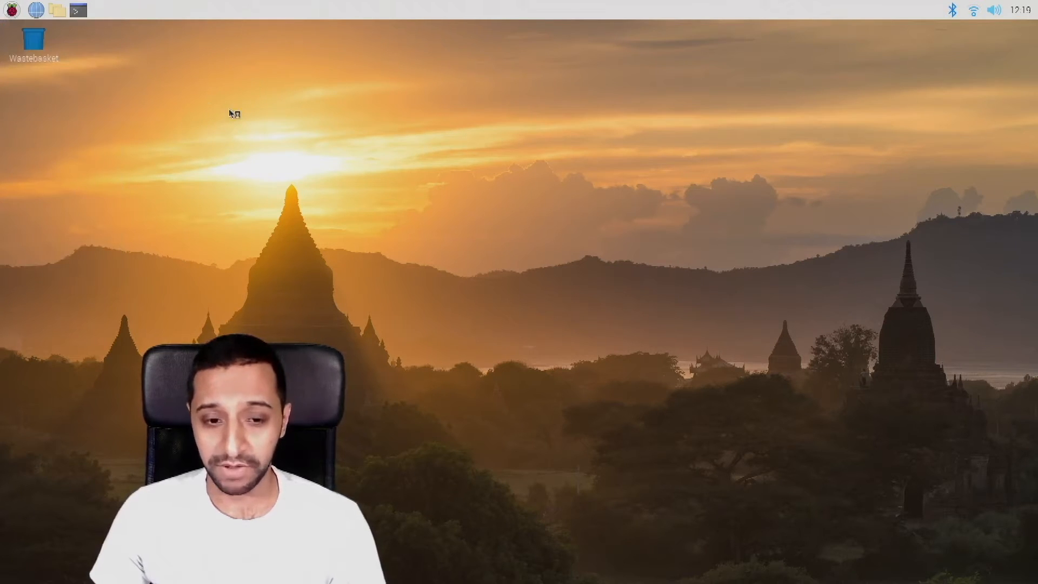
{"action": "type", "text": "google.co.uk/?gws_rd=ssl"}
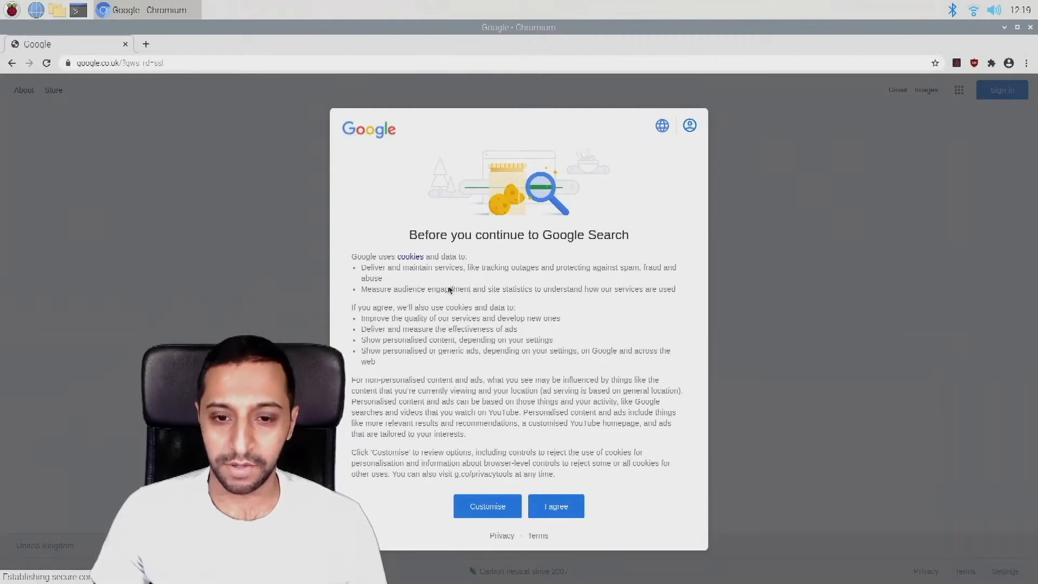
{"action": "left_click", "coordinate": [555, 506]}
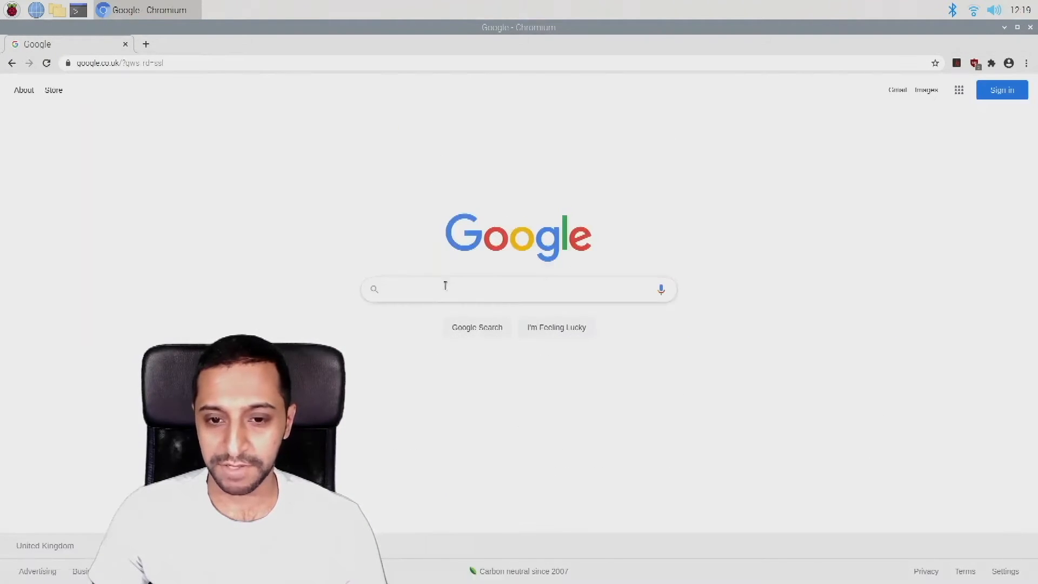
- Search 'bbc news', open BBC News, and find the hometown celebration story
{"action": "type", "text": "bbc news"}
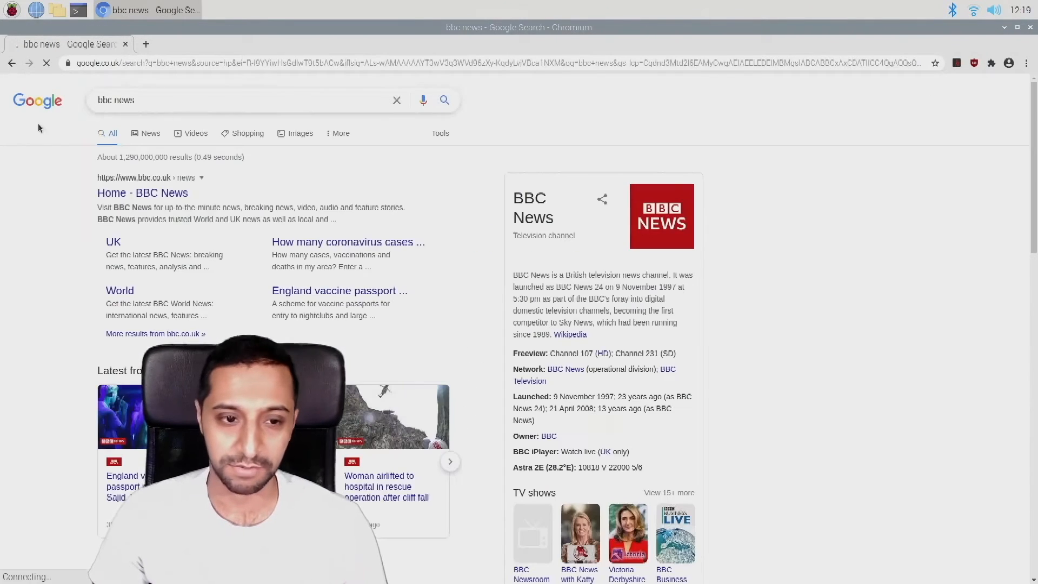
{"action": "left_click", "coordinate": [141, 193]}
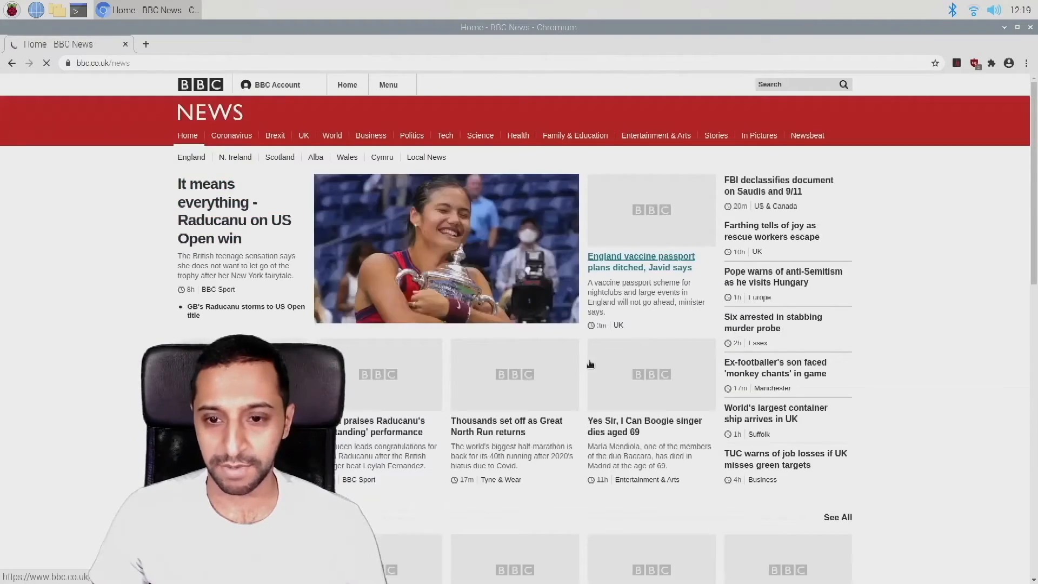
{"action": "scroll", "scroll_direction": "down", "scroll_amount": 3}
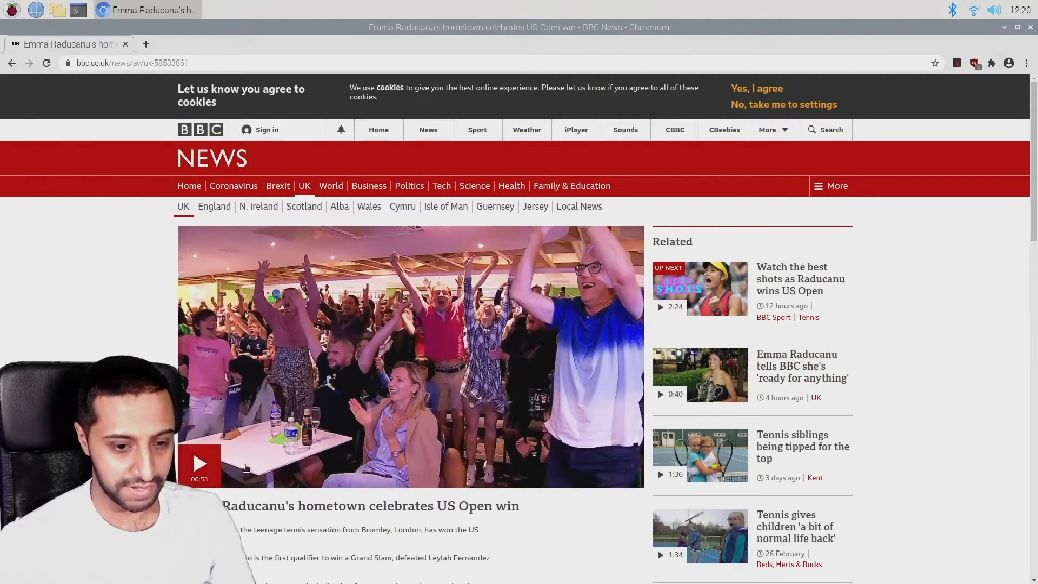
- Watch the hometown celebration video full screen, exit to normal view, then head to YouTube
{"action": "left_click", "coordinate": [200, 462]}
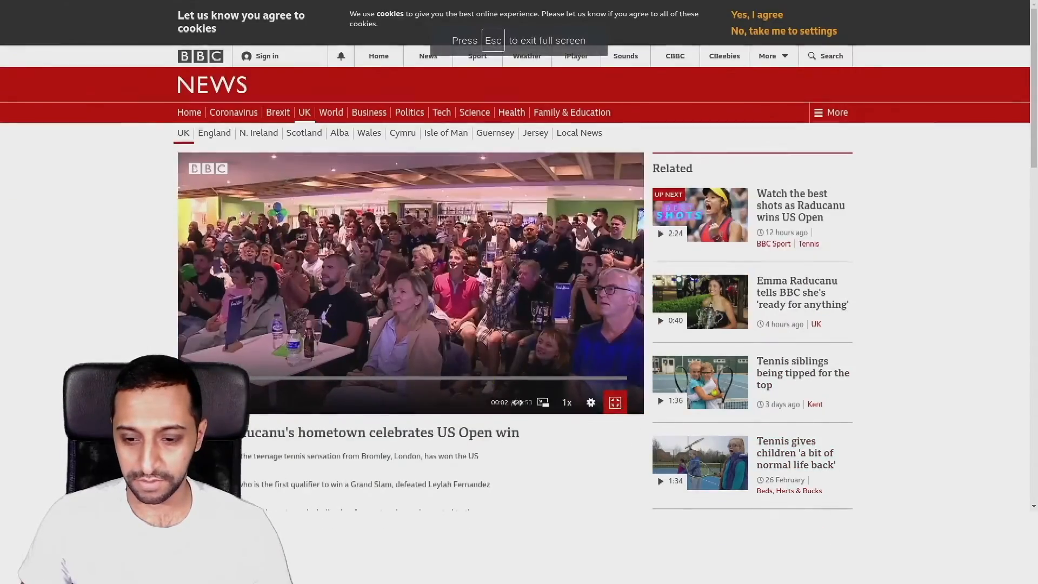
{"action": "left_click", "coordinate": [614, 402]}
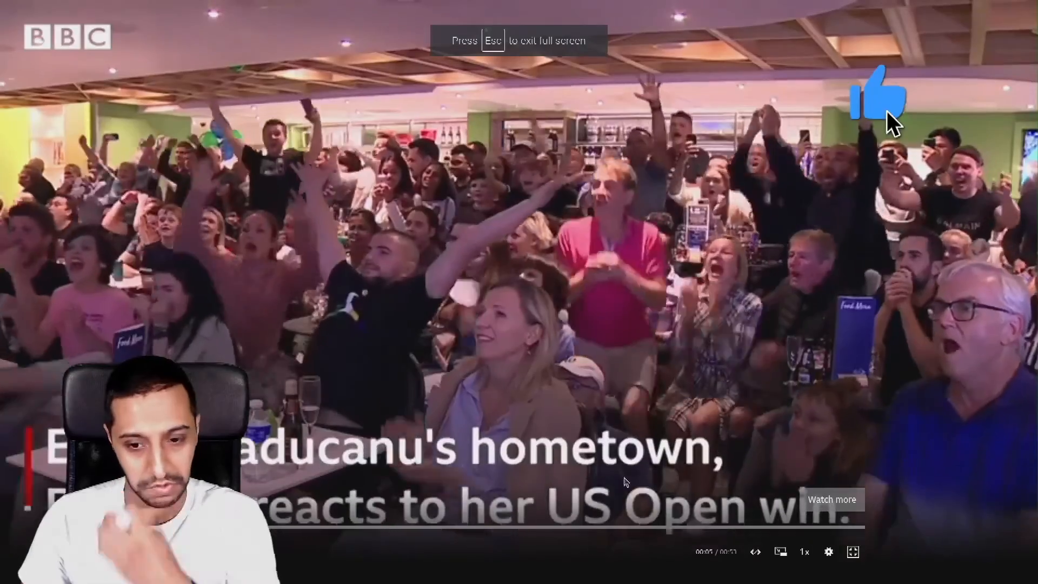
{"action": "left_click", "coordinate": [877, 92]}
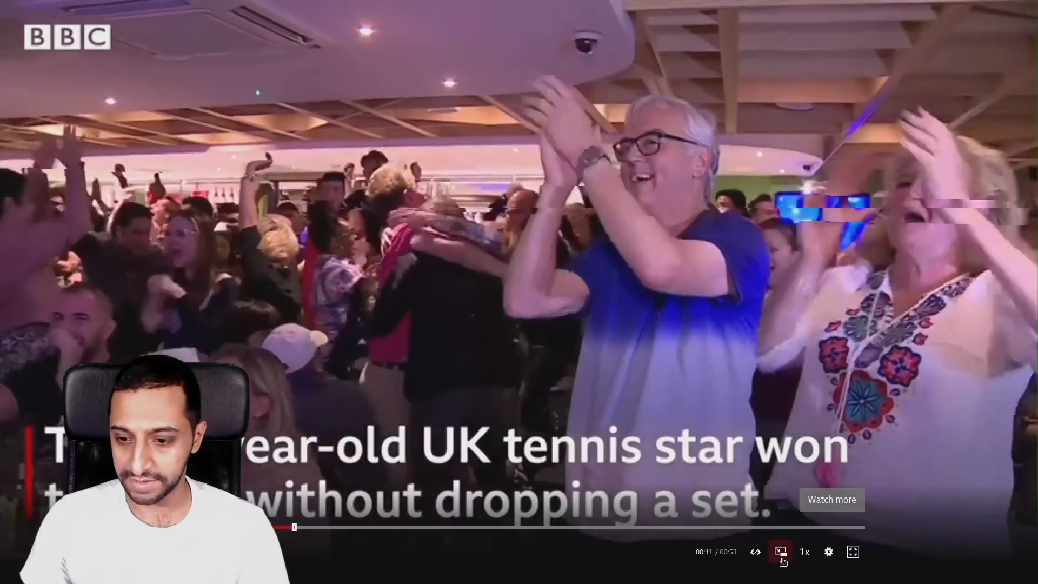
{"action": "left_click", "coordinate": [779, 552]}
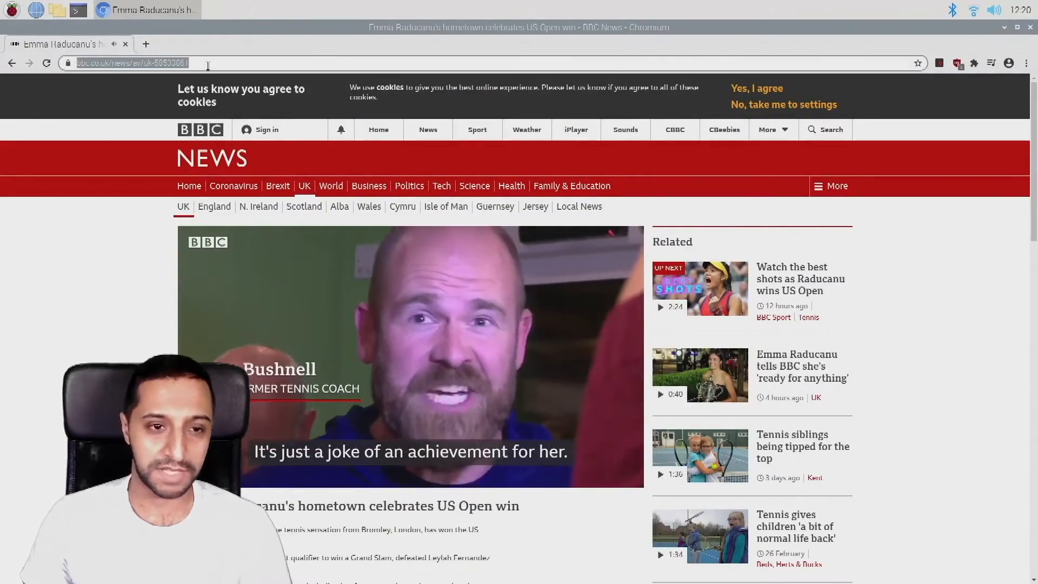
{"action": "type", "text": "youtube.com"}
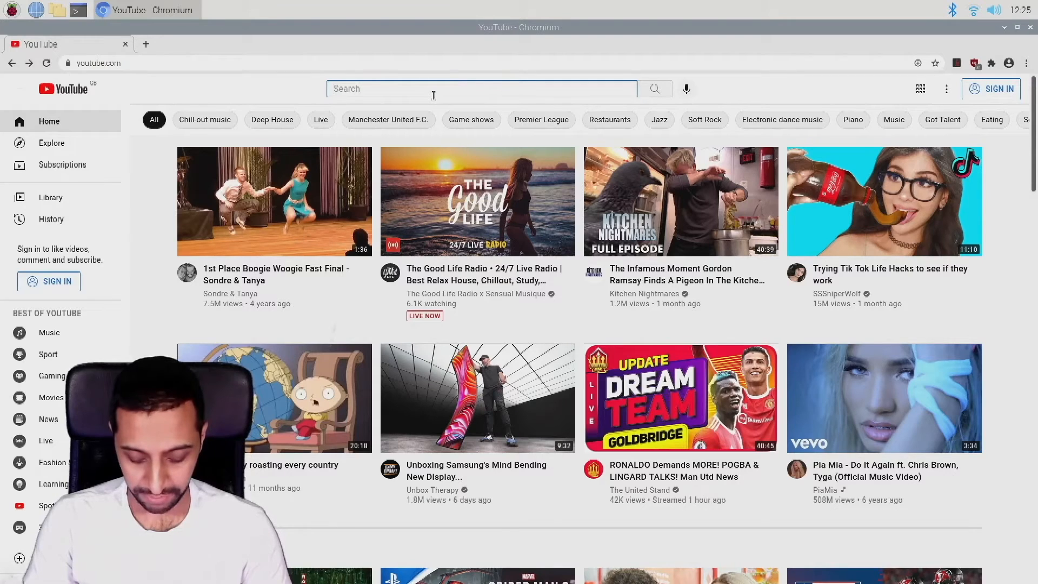
- Search YouTube for 'copyright free videos' and play the City Life drone video full screen at 1080p
{"action": "type", "text": "royalfree"}
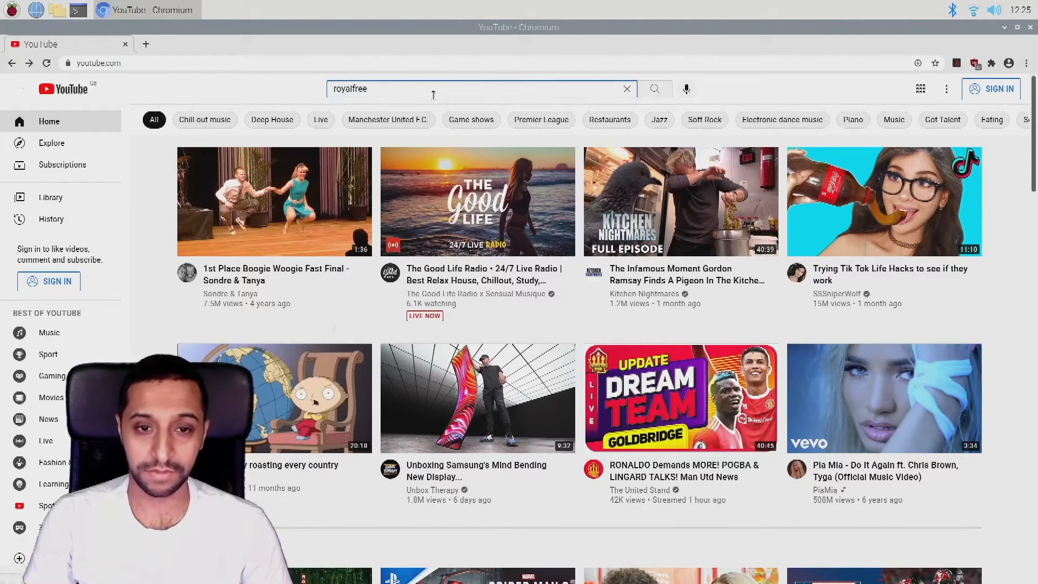
{"action": "type", "text": "copyright"}
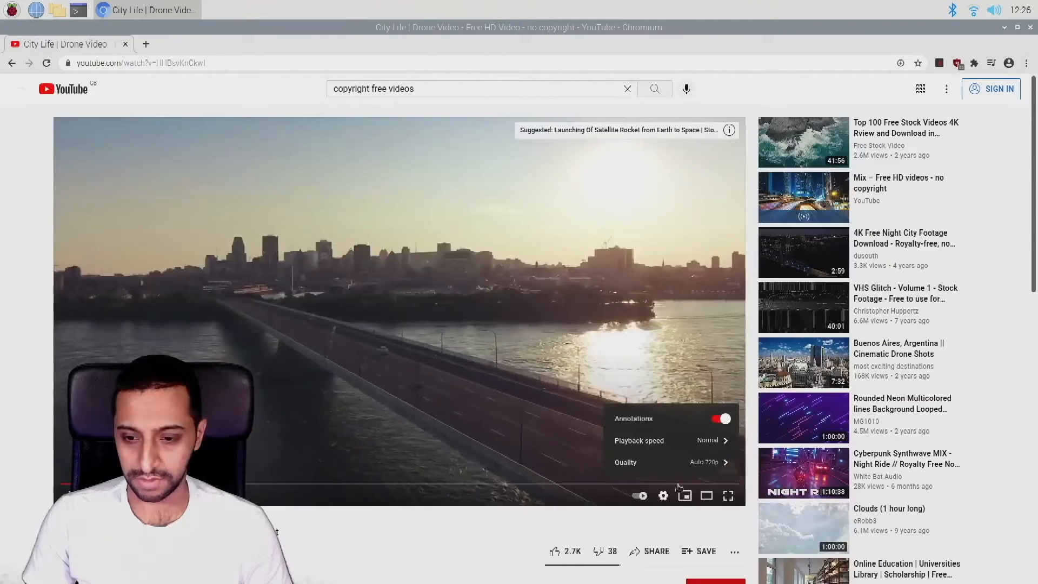
{"action": "left_click", "coordinate": [624, 463]}
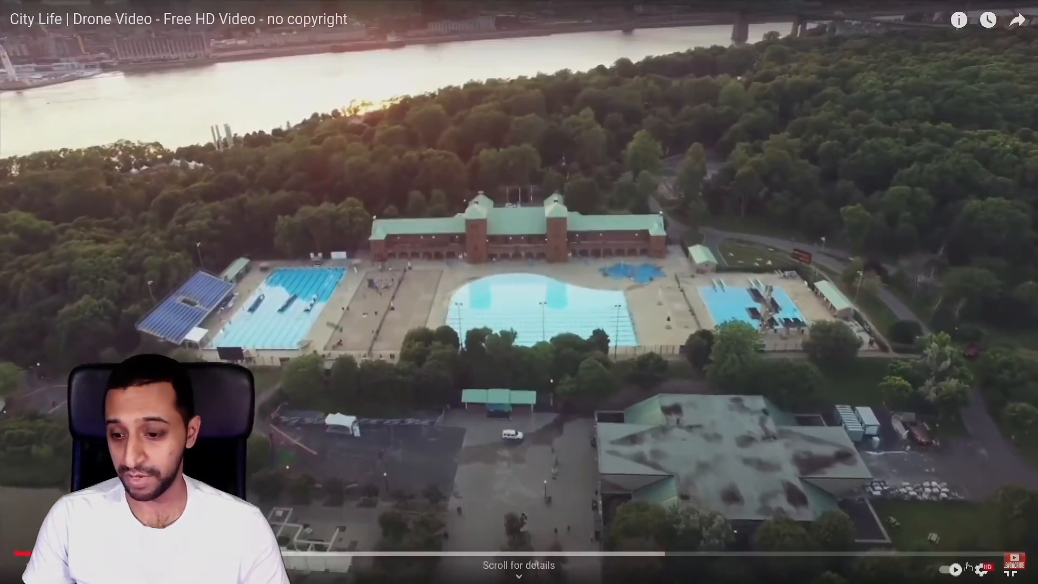
{"action": "left_click", "coordinate": [985, 568]}
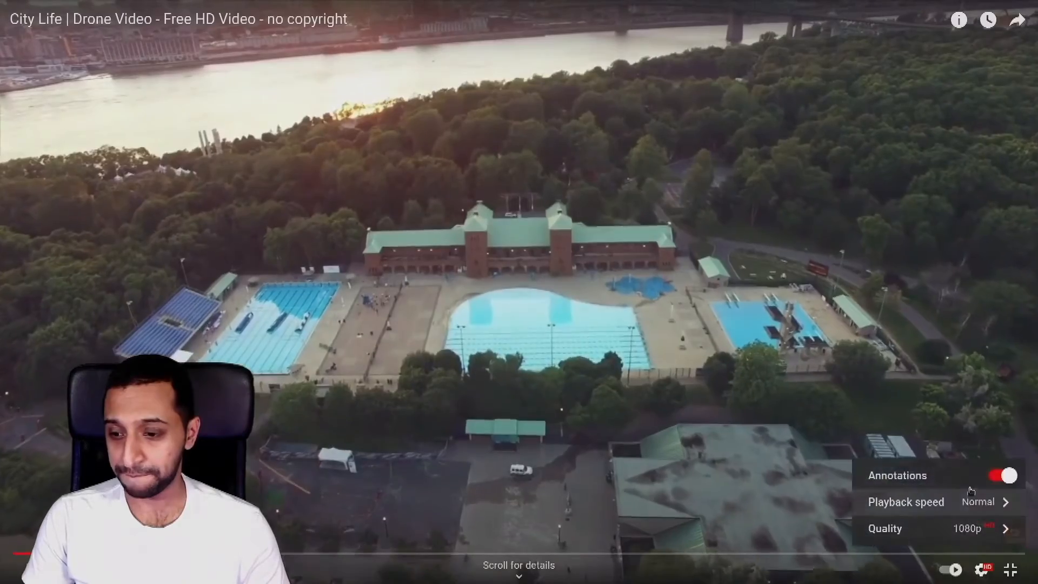
{"action": "left_click", "coordinate": [905, 501]}
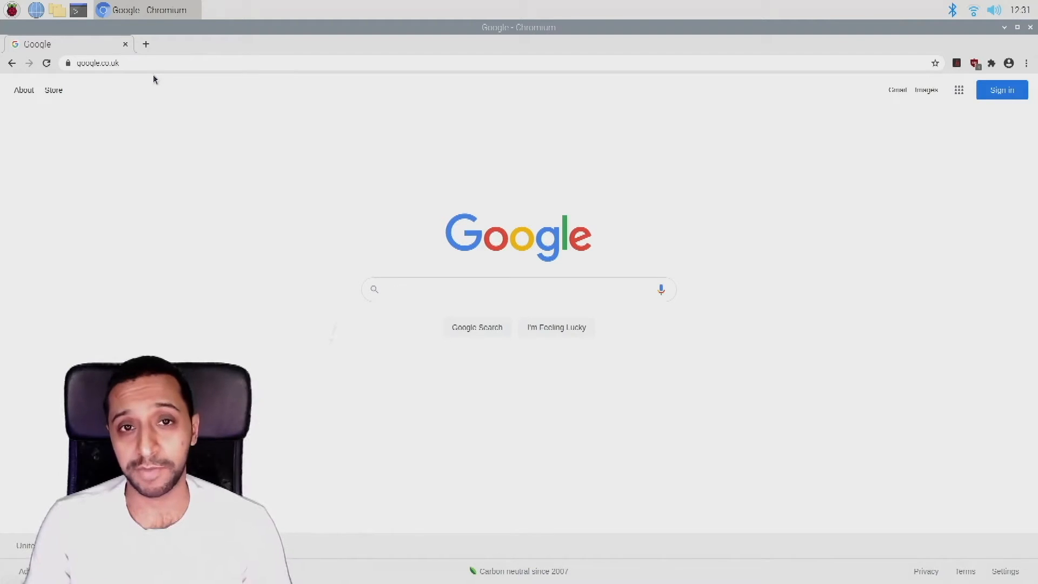
- Navigate Chromium to google.co.uk
{"action": "left_click", "coordinate": [516, 289]}
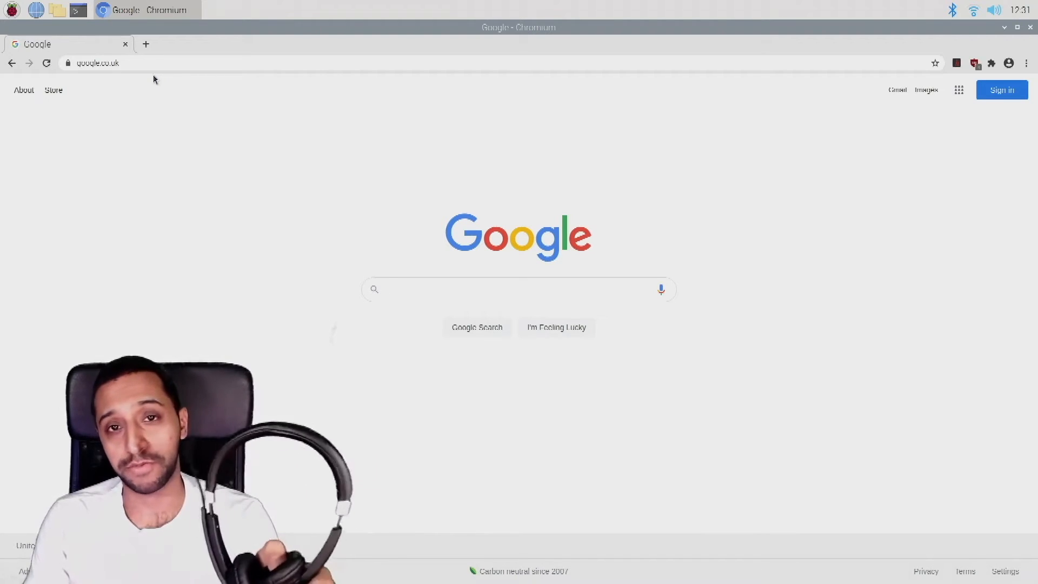
{"action": "left_click", "coordinate": [516, 290]}
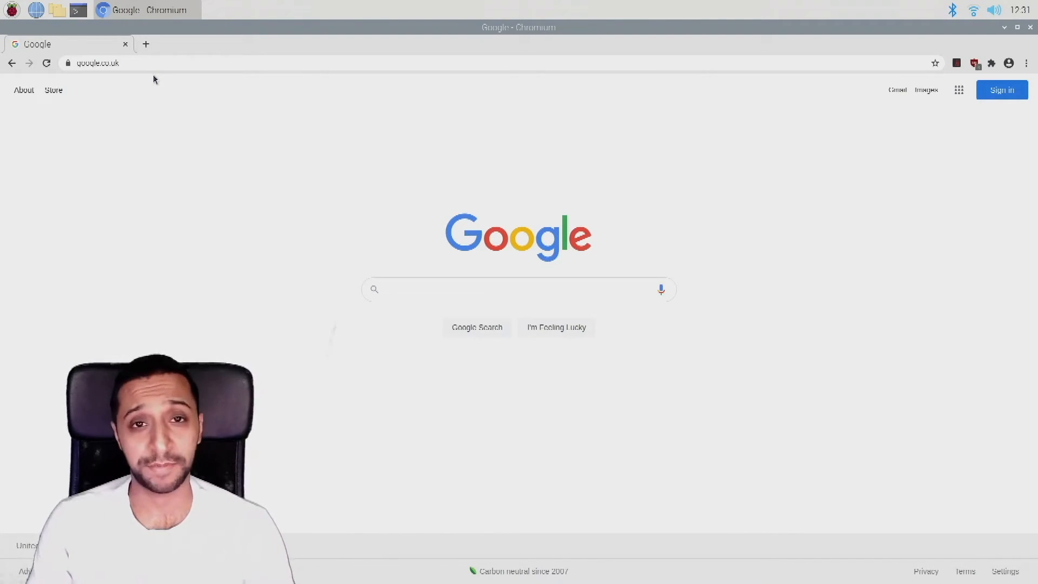
{"action": "left_click", "coordinate": [519, 289]}
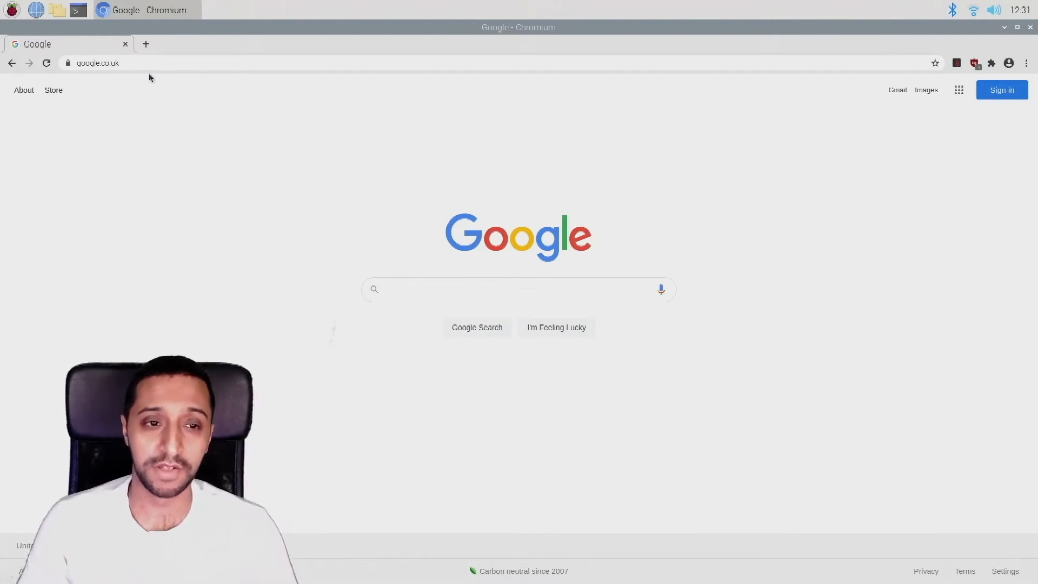
- Search Google for 'speedtest' and run the internet speed test
{"action": "left_click", "coordinate": [97, 62]}
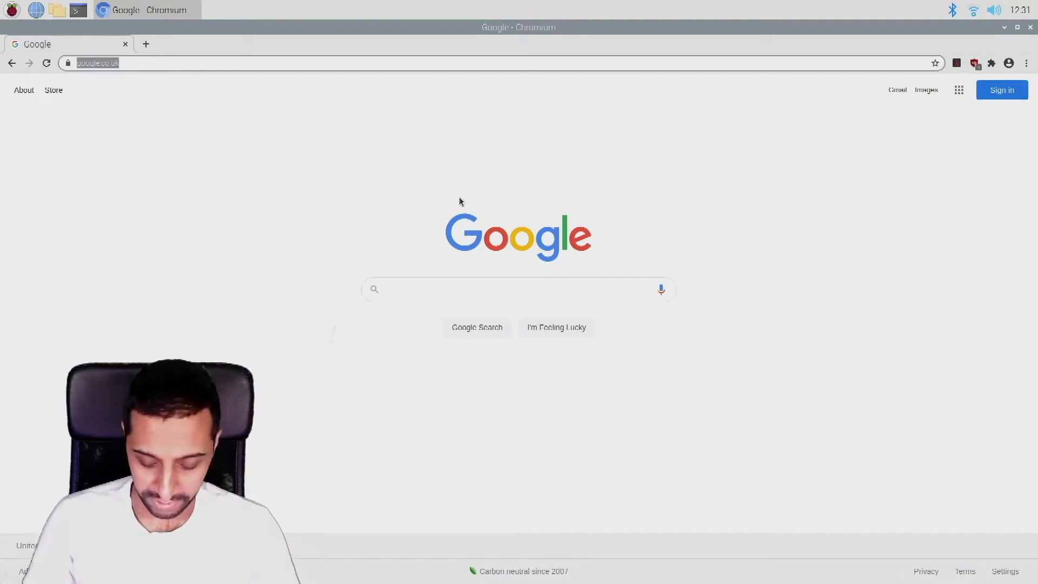
{"action": "type", "text": "speedtest"}
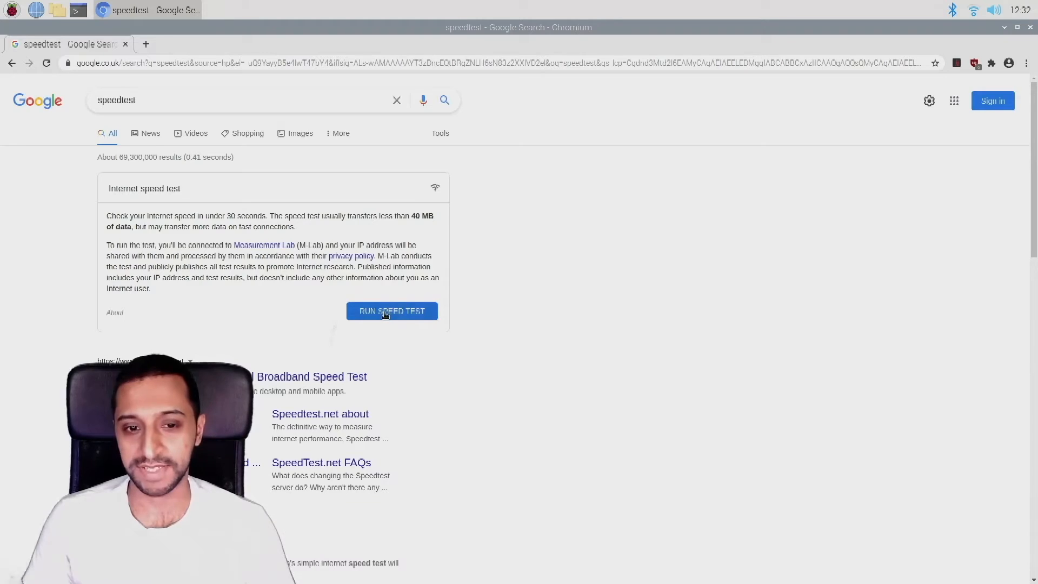
{"action": "left_click", "coordinate": [391, 310]}
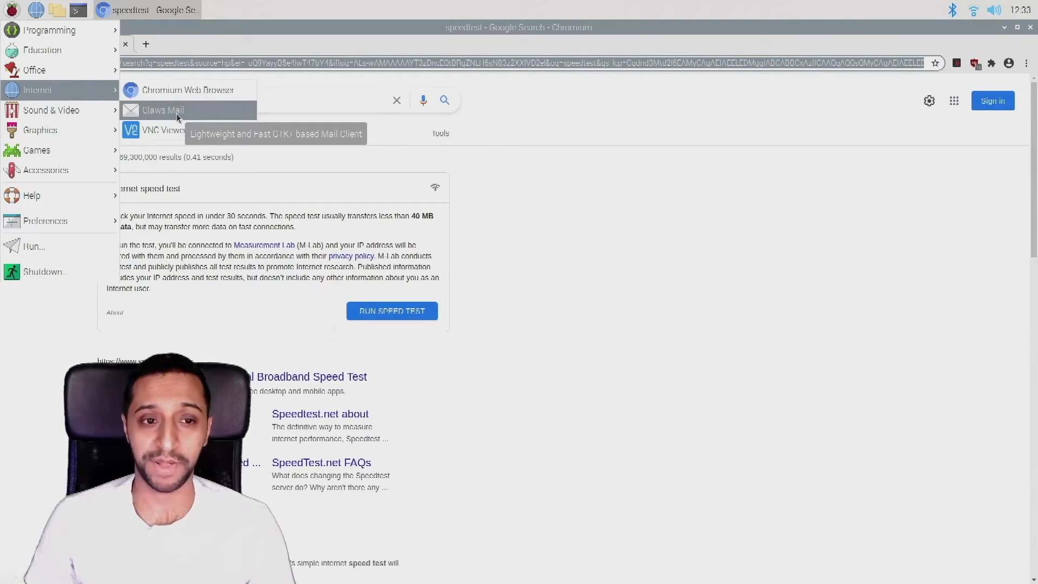
{"action": "left_click", "coordinate": [163, 109]}
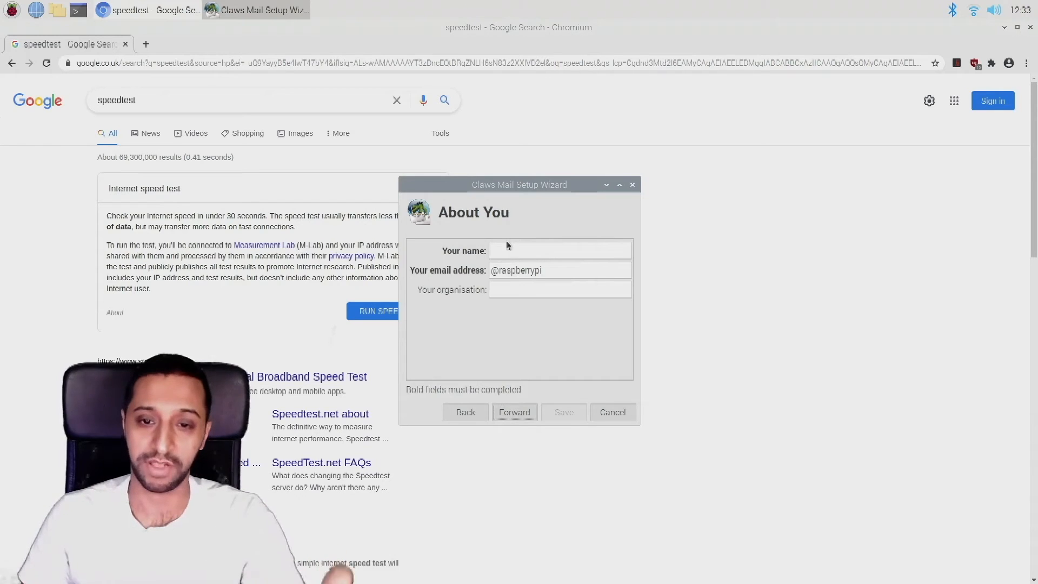
{"action": "left_click", "coordinate": [611, 412]}
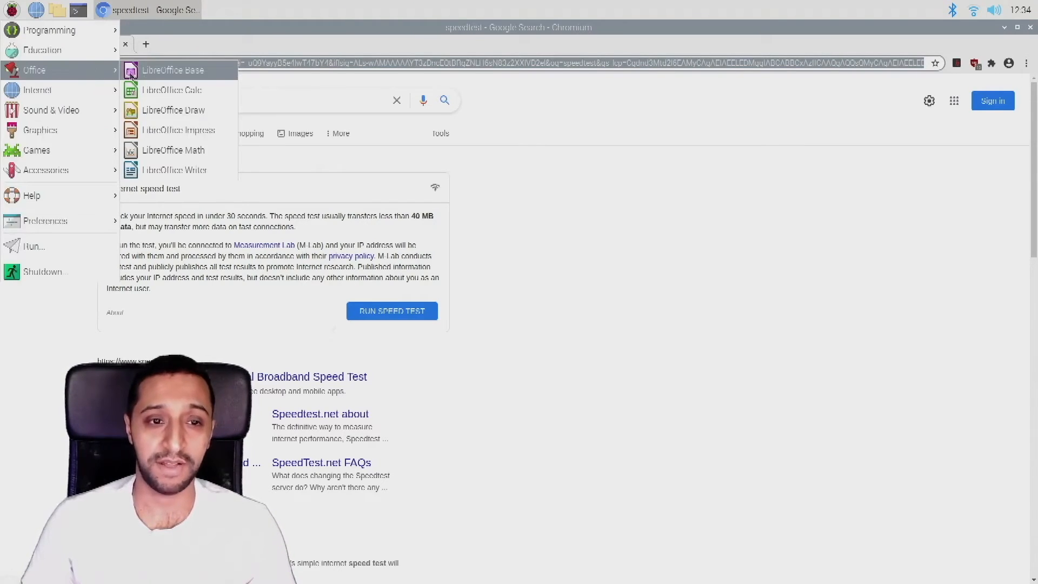
{"action": "mouse_move", "coordinate": [174, 109]}
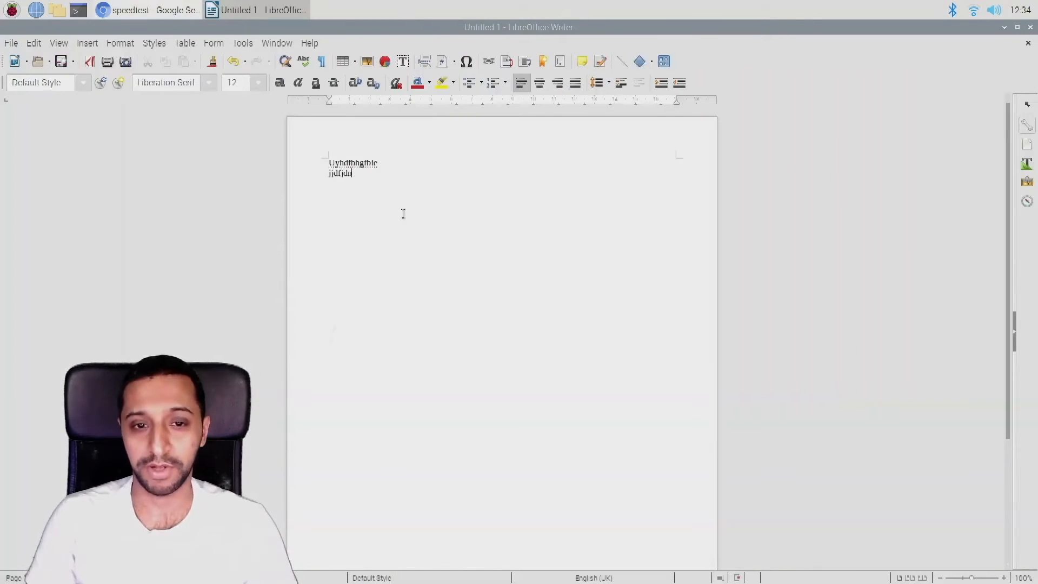
- Type 'djkdfje' in Writer and open File > Save, browsing the file type list
{"action": "type", "text": "djkdfje"}
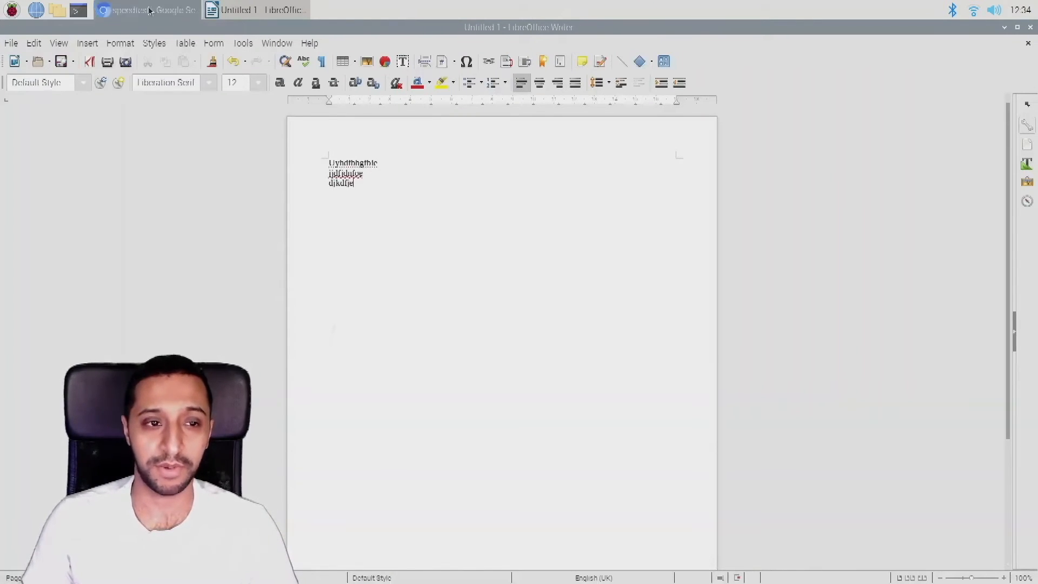
{"action": "left_click", "coordinate": [11, 42]}
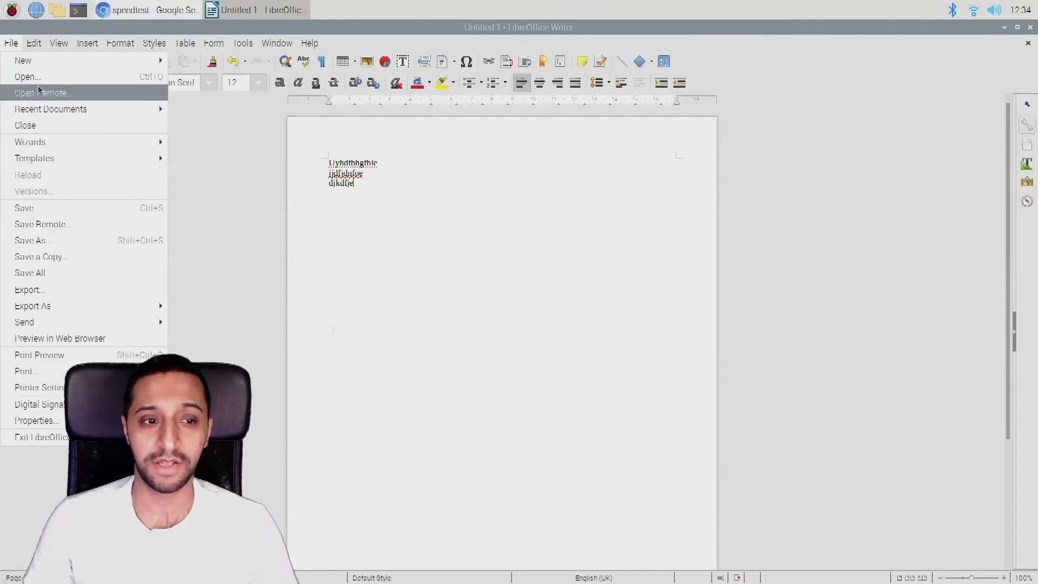
{"action": "mouse_move", "coordinate": [92, 207]}
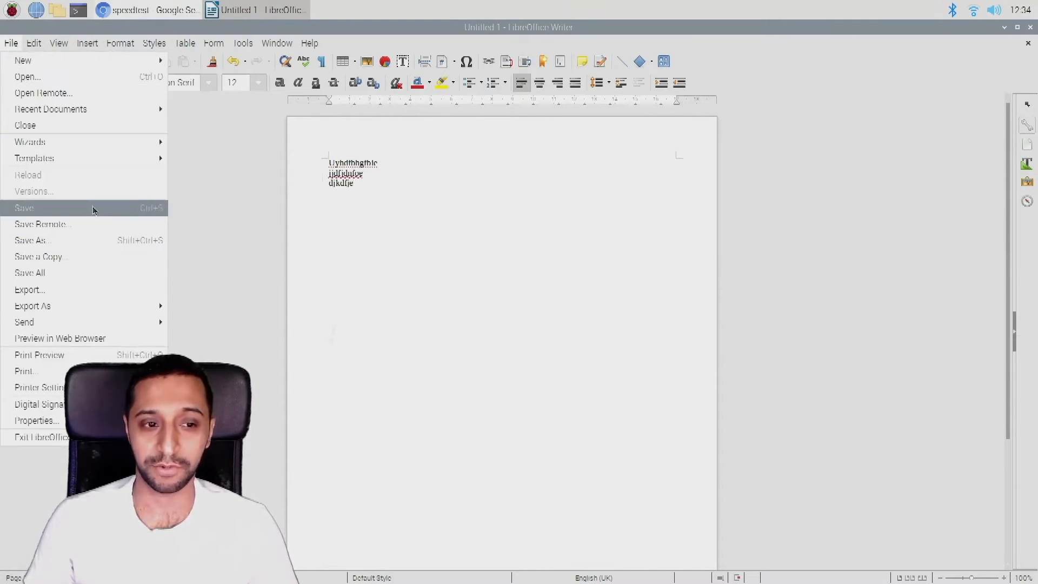
{"action": "left_click", "coordinate": [24, 208]}
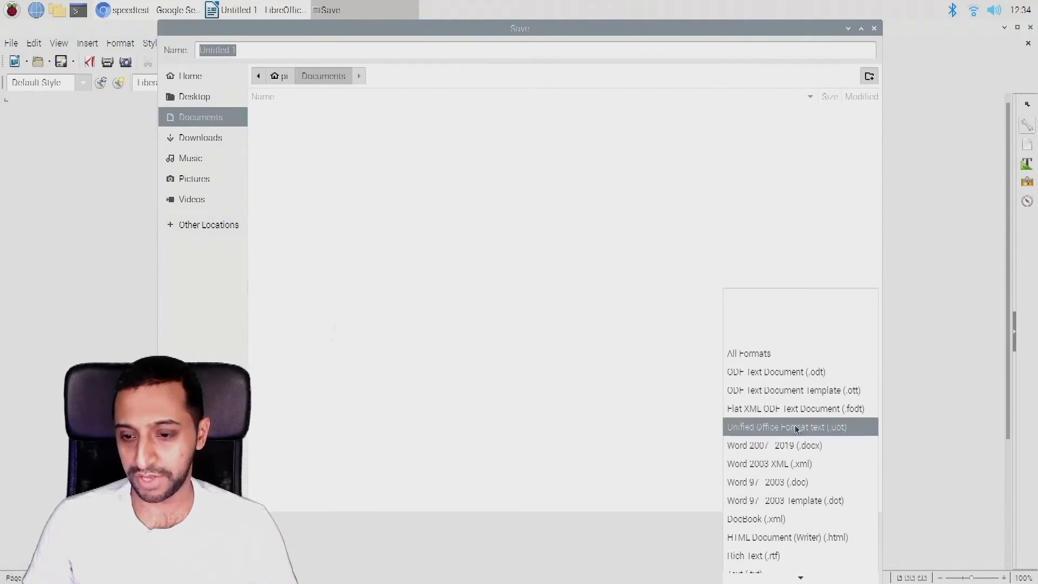
{"action": "scroll", "scroll_direction": "down", "scroll_amount": 3}
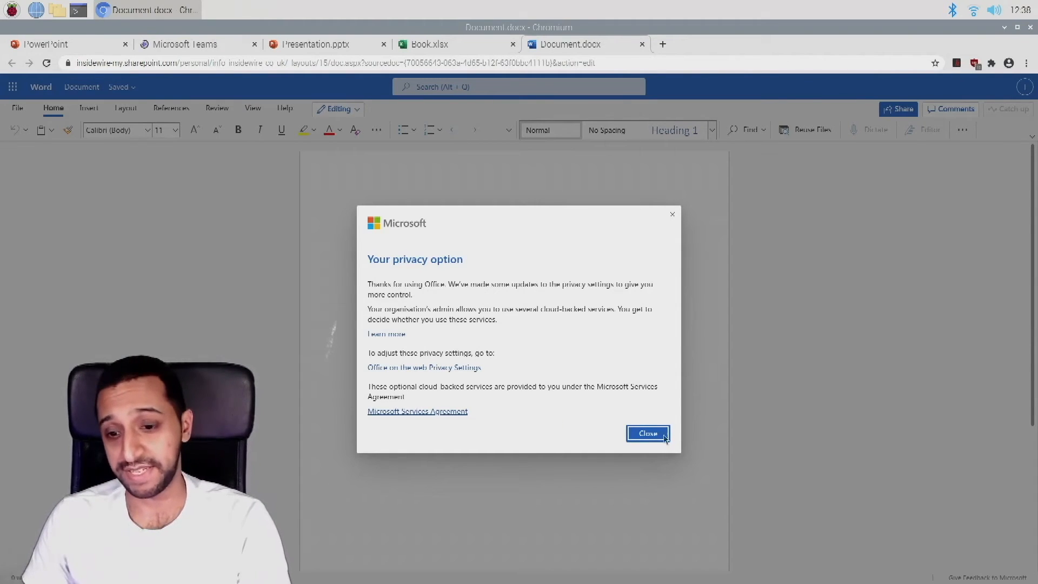
- Dismiss the privacy notice, type 'Hello welcome to insidewire', and check Book.xlsx and Presentation.pptx
{"action": "left_click", "coordinate": [648, 433]}
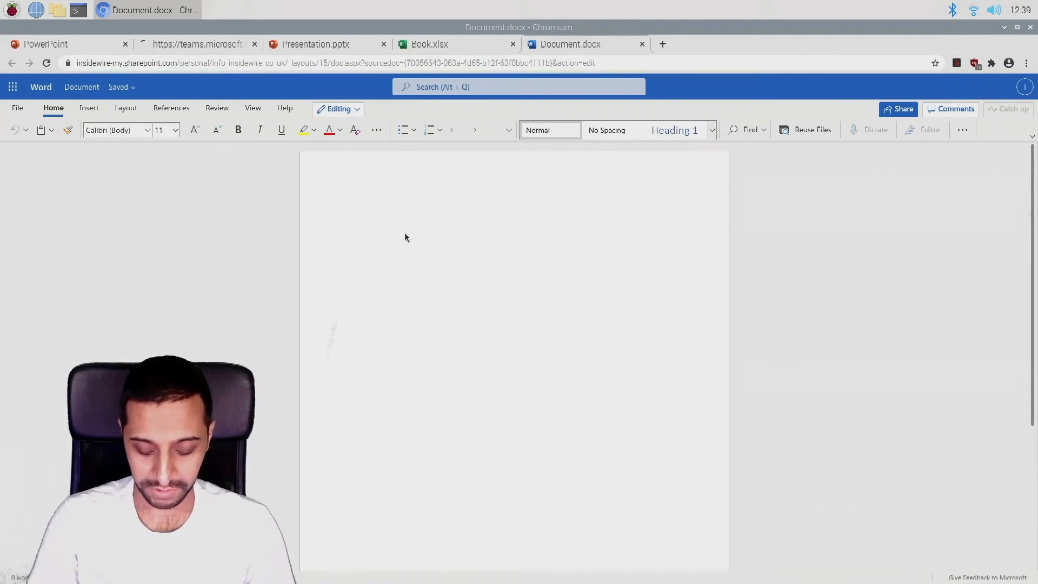
{"action": "type", "text": "Hello welcome to insidewire"}
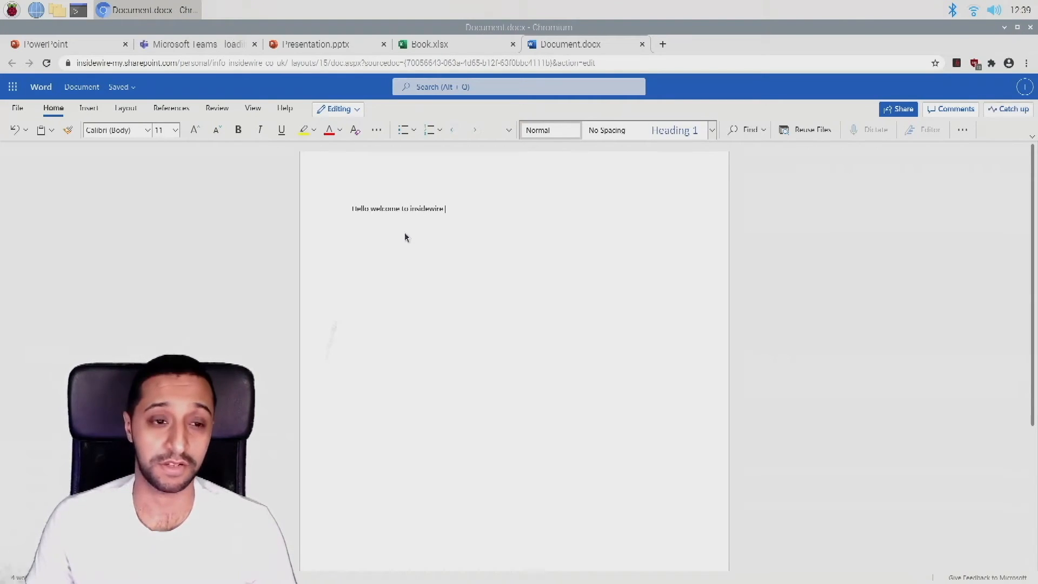
{"action": "left_click", "coordinate": [428, 44]}
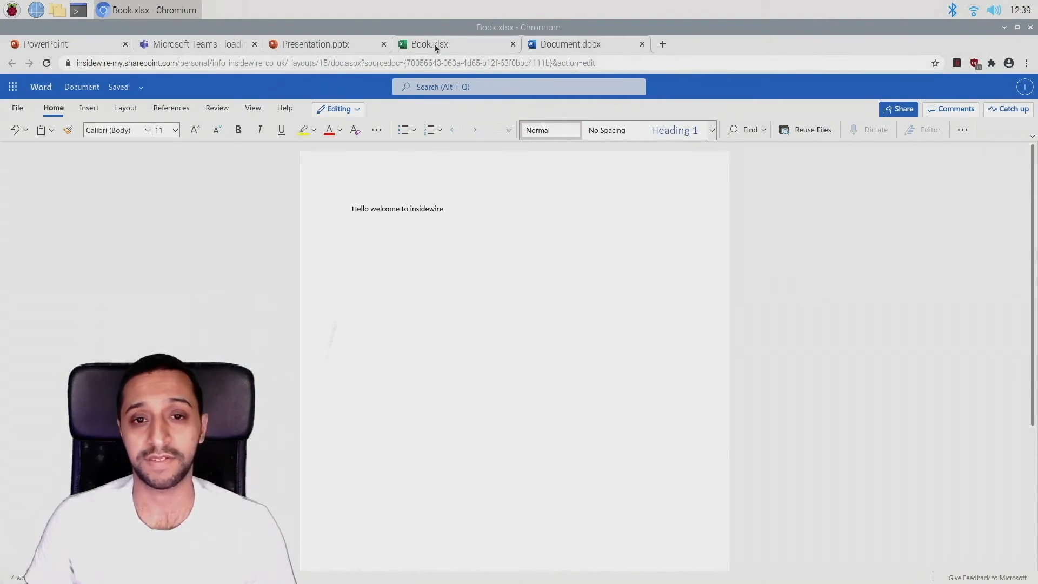
{"action": "left_click", "coordinate": [428, 44]}
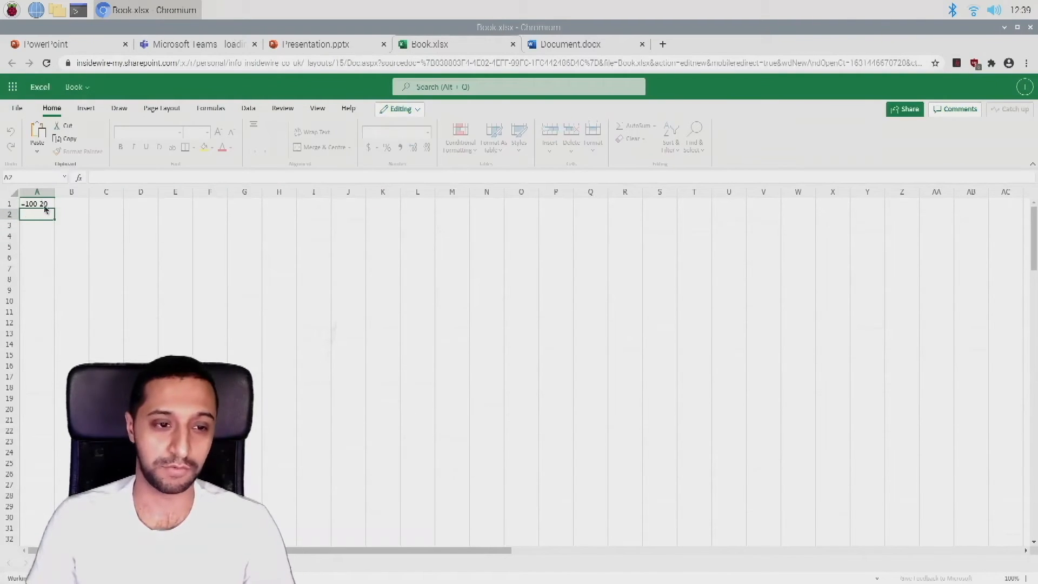
{"action": "left_click", "coordinate": [309, 44]}
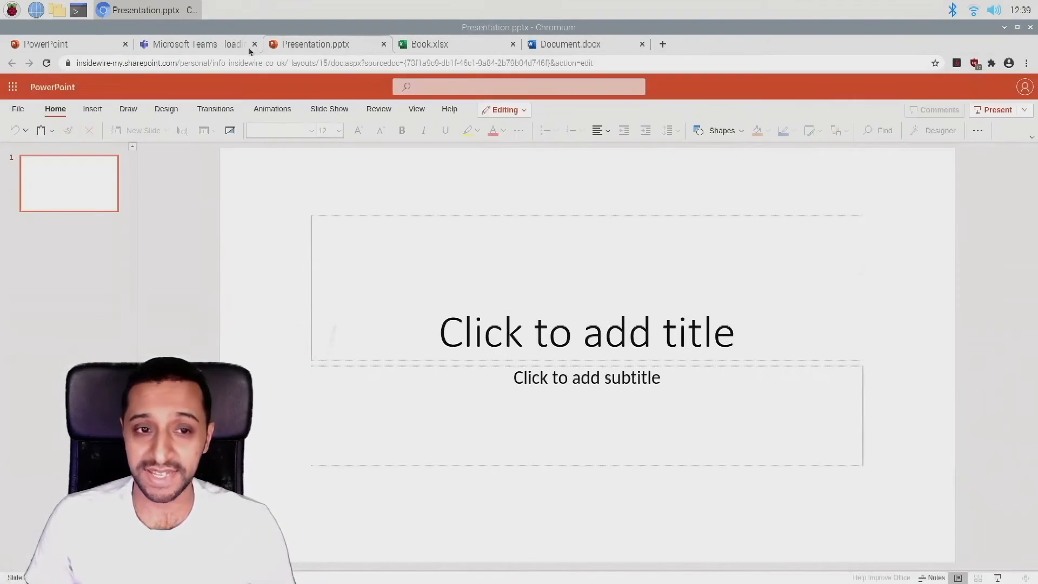
{"action": "left_click", "coordinate": [185, 44]}
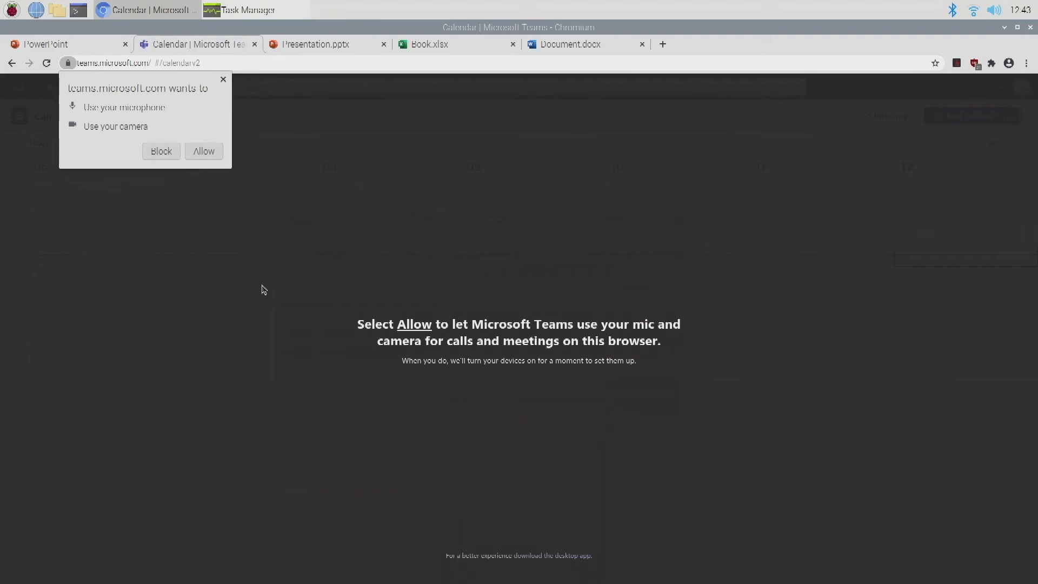
{"action": "mouse_move", "coordinate": [169, 129]}
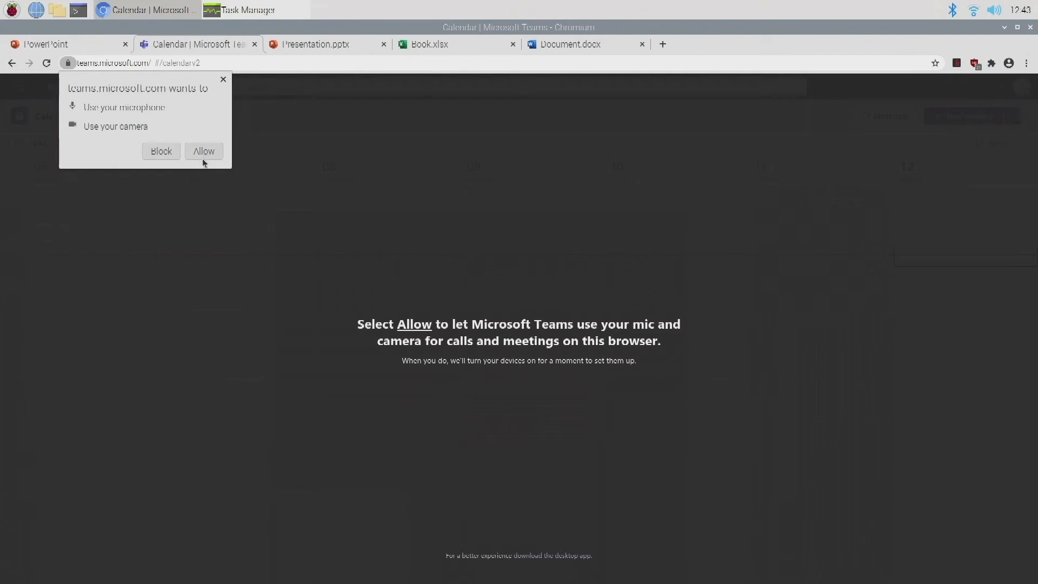
- Allow microphone and camera, join the InsideWire meeting, and close the Invite people prompt
{"action": "left_click", "coordinate": [203, 151]}
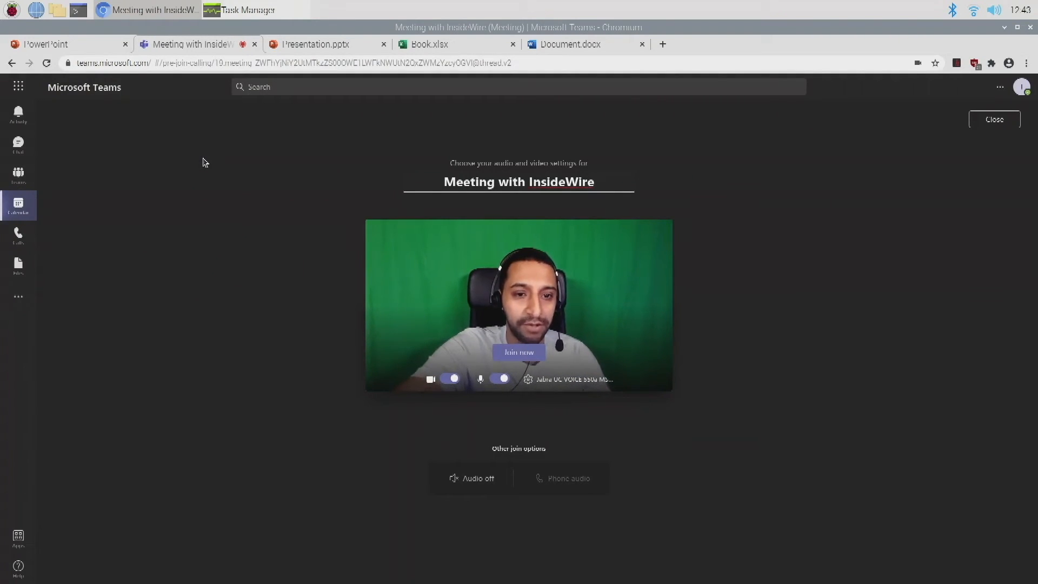
{"action": "left_click", "coordinate": [519, 351]}
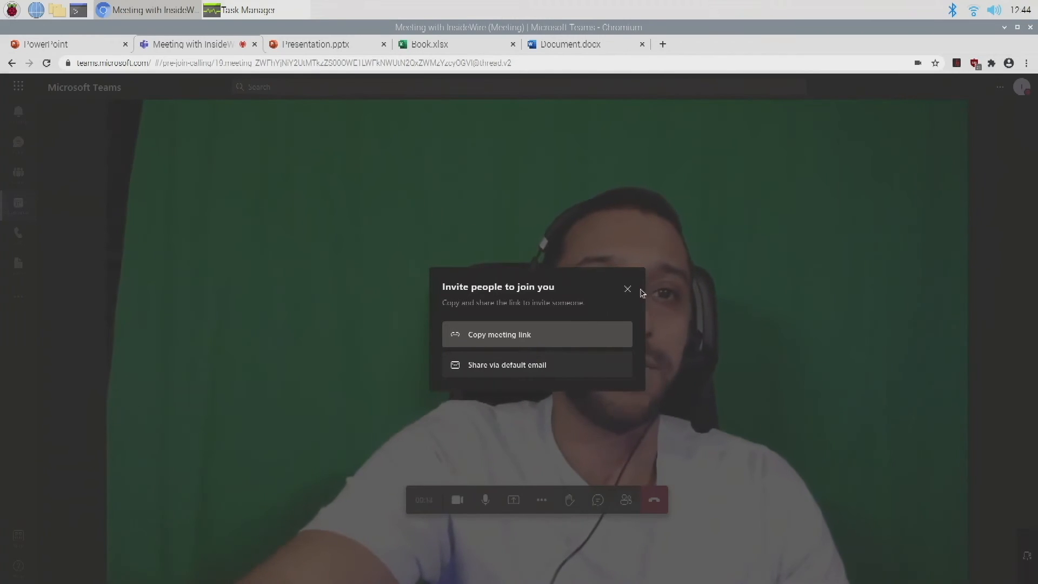
{"action": "left_click", "coordinate": [627, 290]}
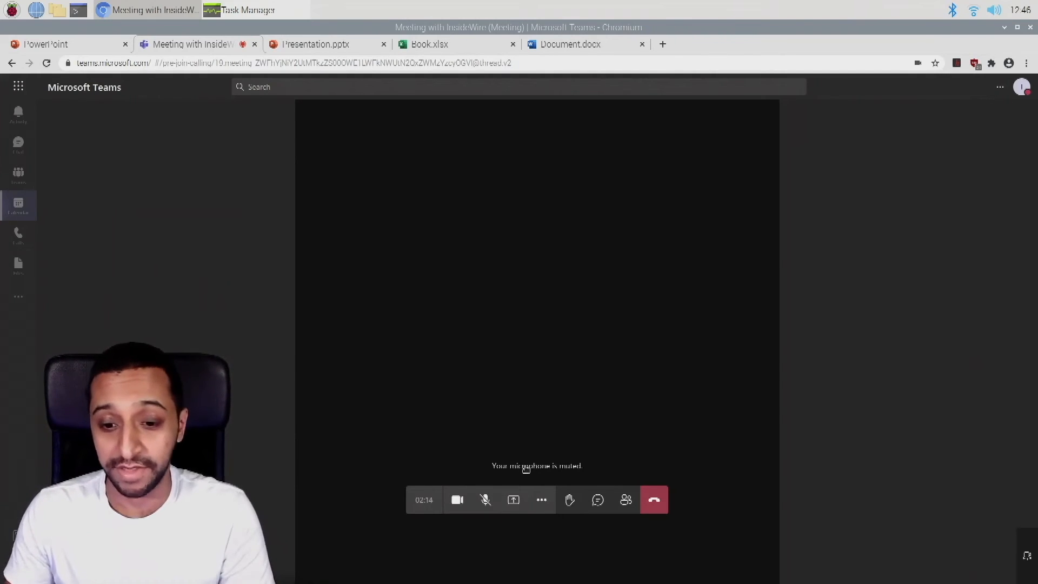
{"action": "mouse_move", "coordinate": [690, 261]}
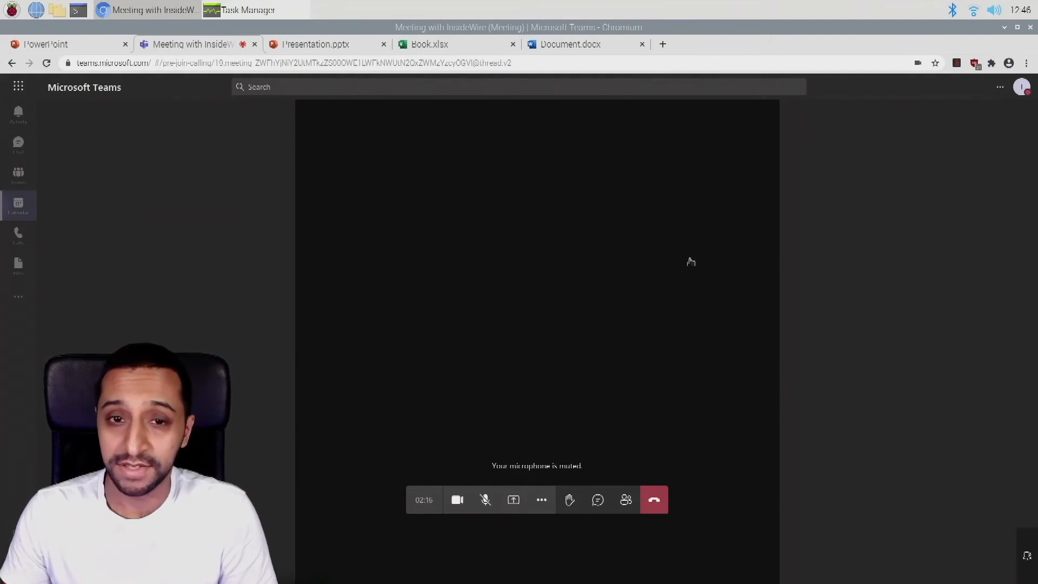
{"action": "mouse_move", "coordinate": [501, 174]}
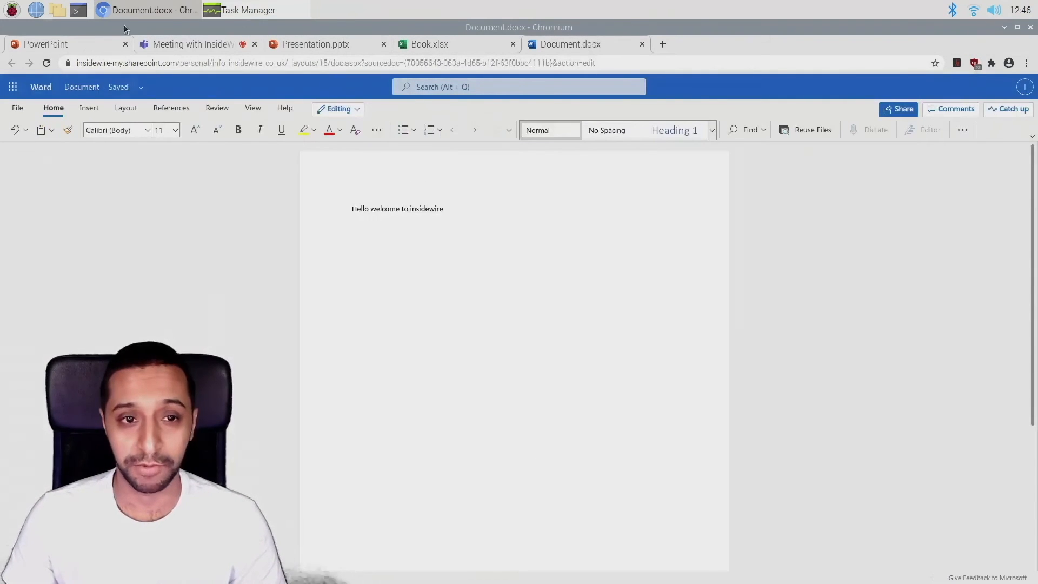
- Open the Botspot pi-apps GitHub page in a new tab, leaving the Teams meeting running
{"action": "left_click", "coordinate": [245, 9]}
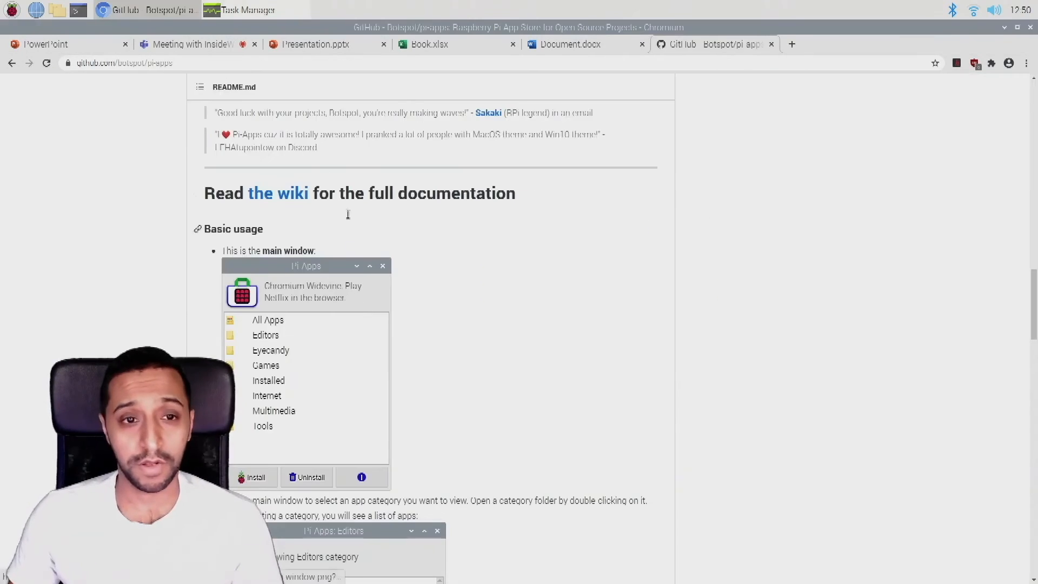
- Open the Raspberry Pi application menu to reach the Games category
{"action": "left_click", "coordinate": [10, 9]}
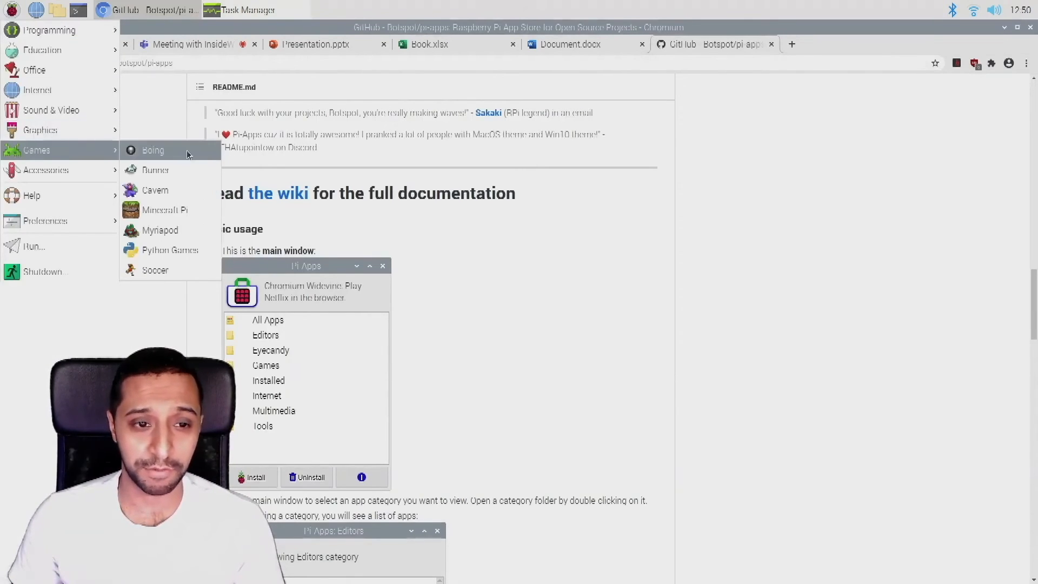
{"action": "mouse_move", "coordinate": [165, 293]}
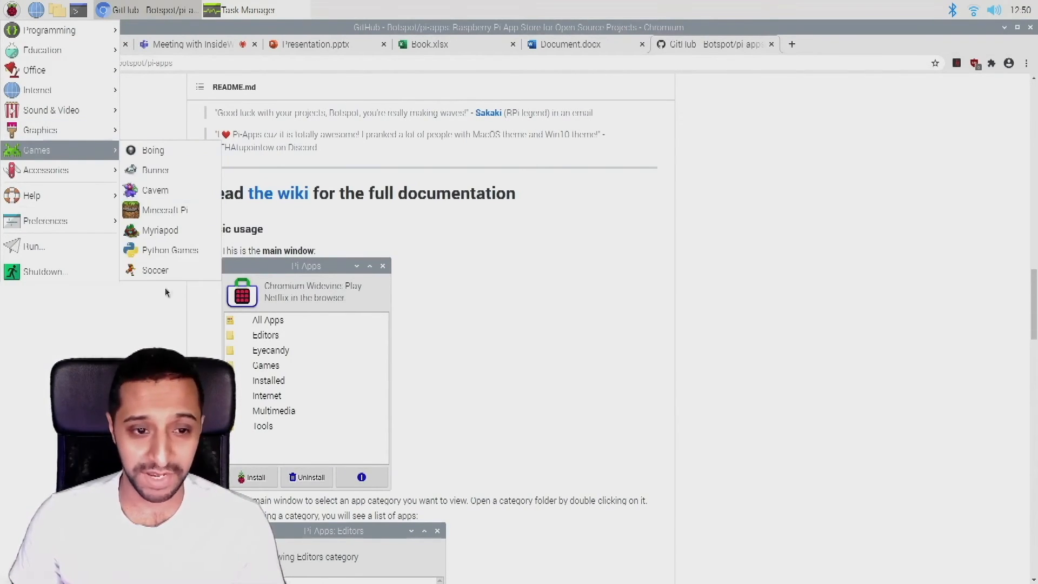
{"action": "mouse_move", "coordinate": [153, 150]}
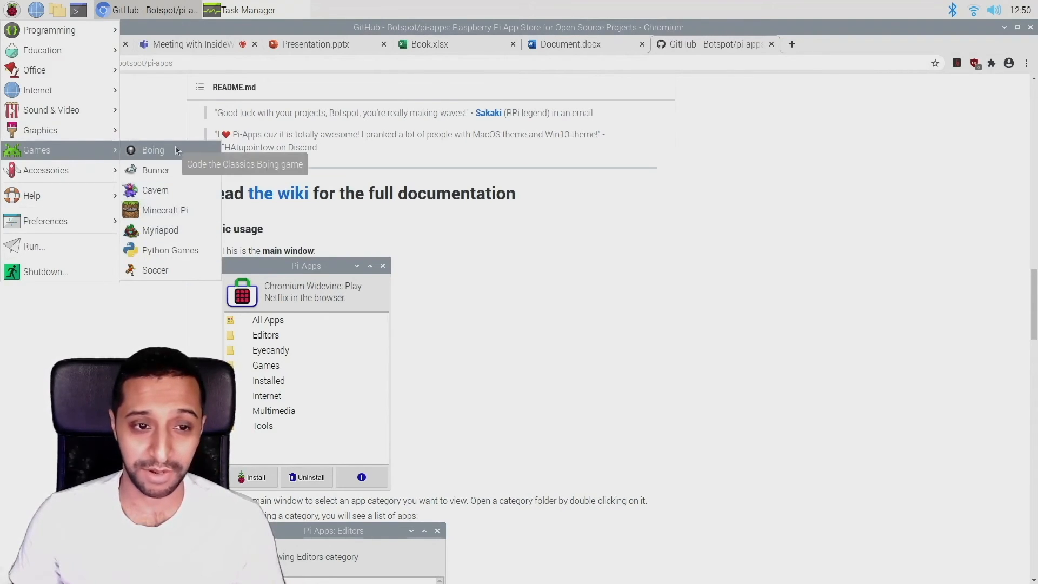